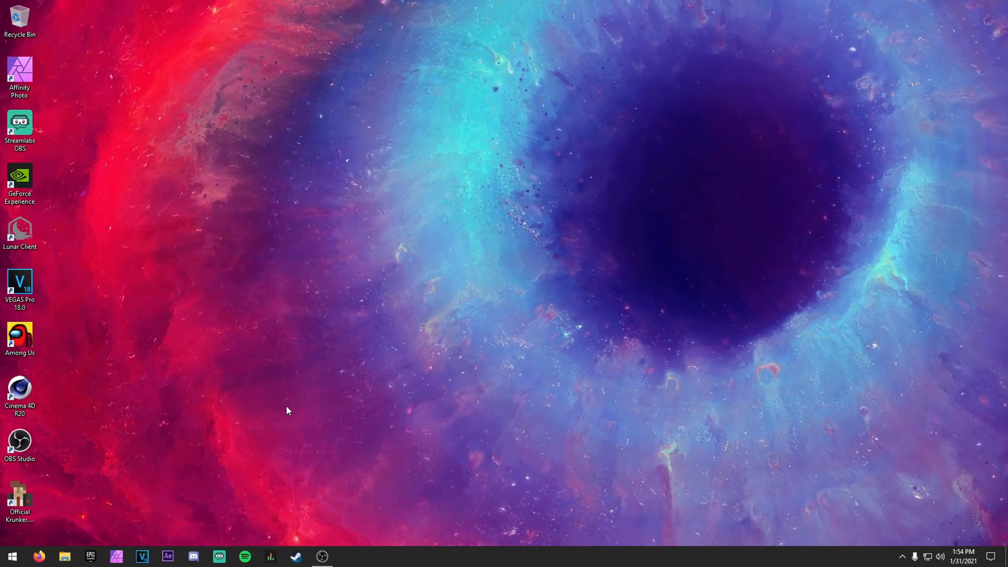
Open %temp% from Run and delete all 63 files in the user's Temp folder.
key("Win+r")
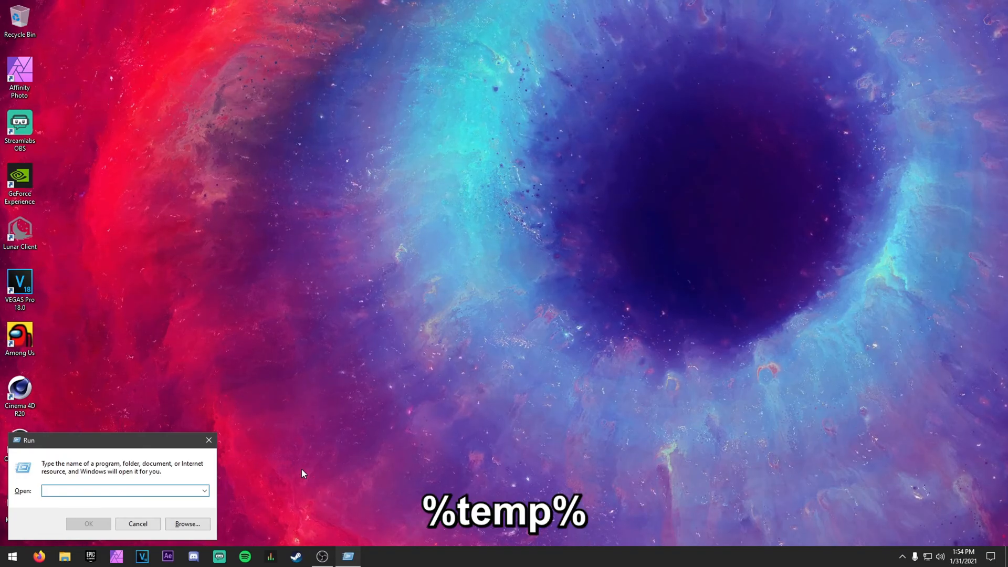
type("%temp%")
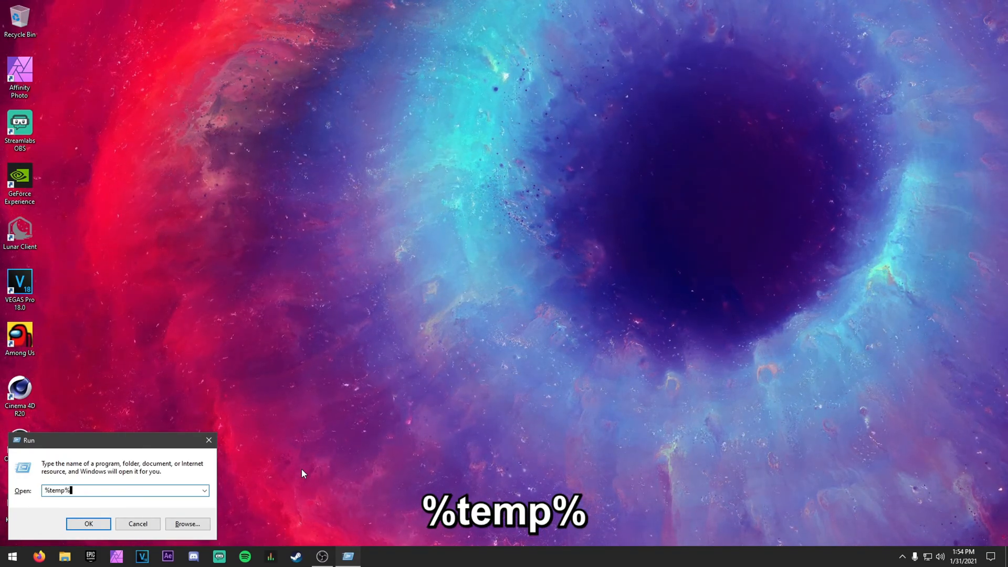
left_click(88, 523)
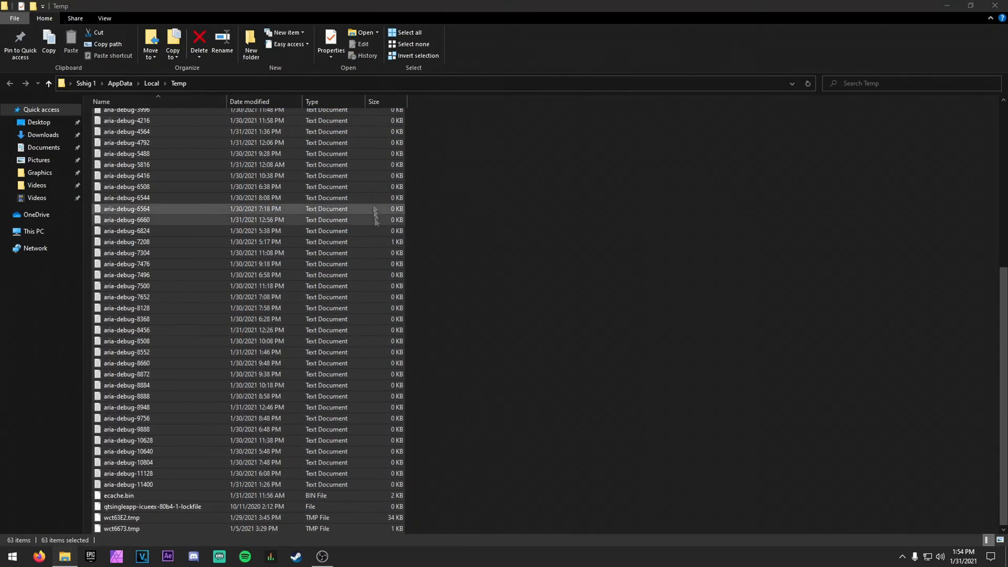
left_click(199, 42)
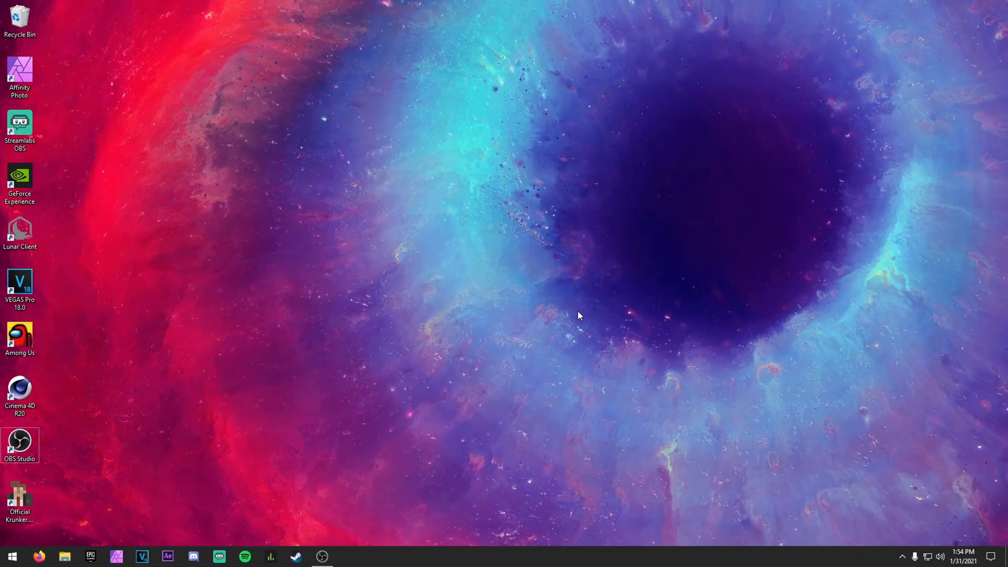
Open the Windows Temp folder from Run and delete its items, skipping the in-use folder.
key("win+r")
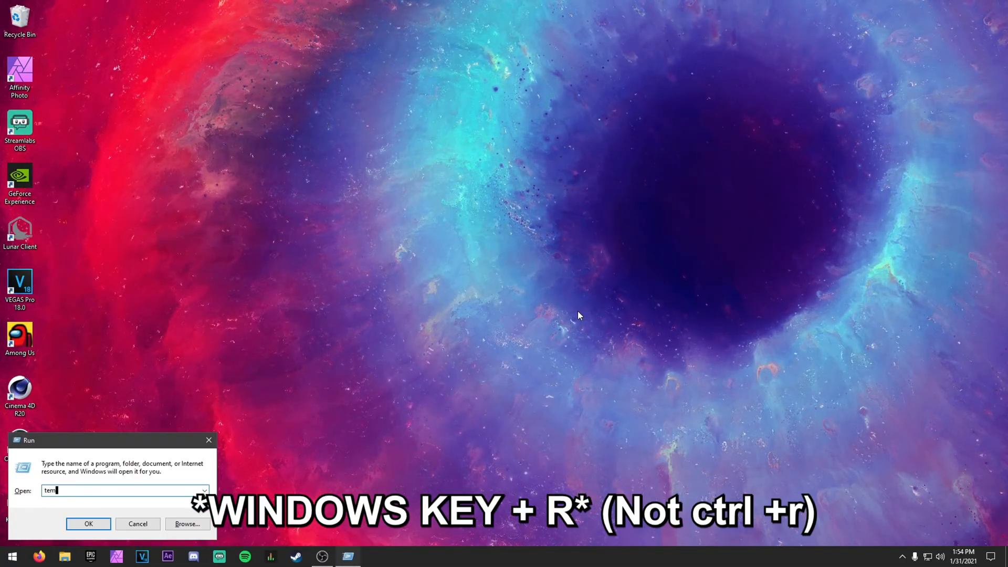
left_click(88, 524)
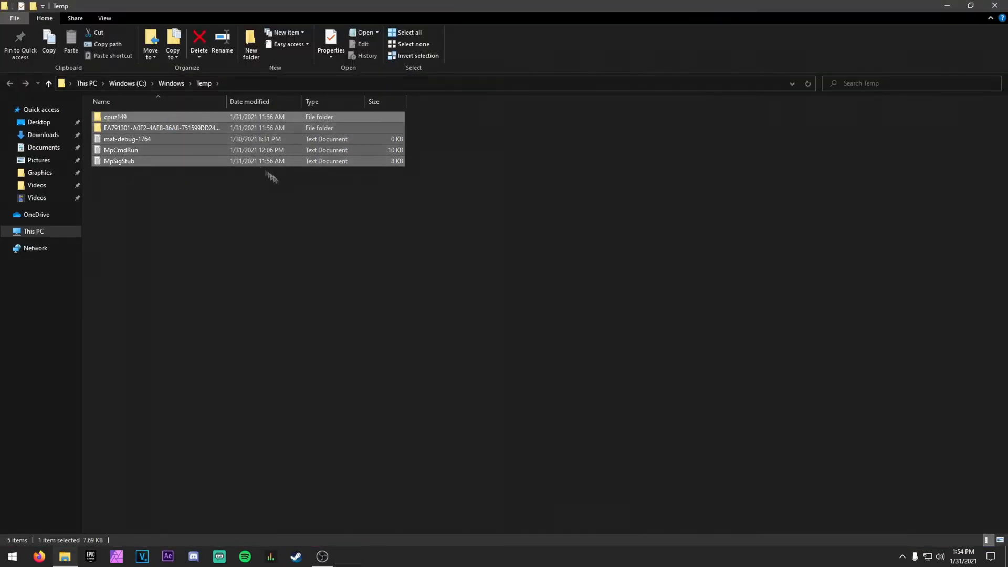
left_click(200, 42)
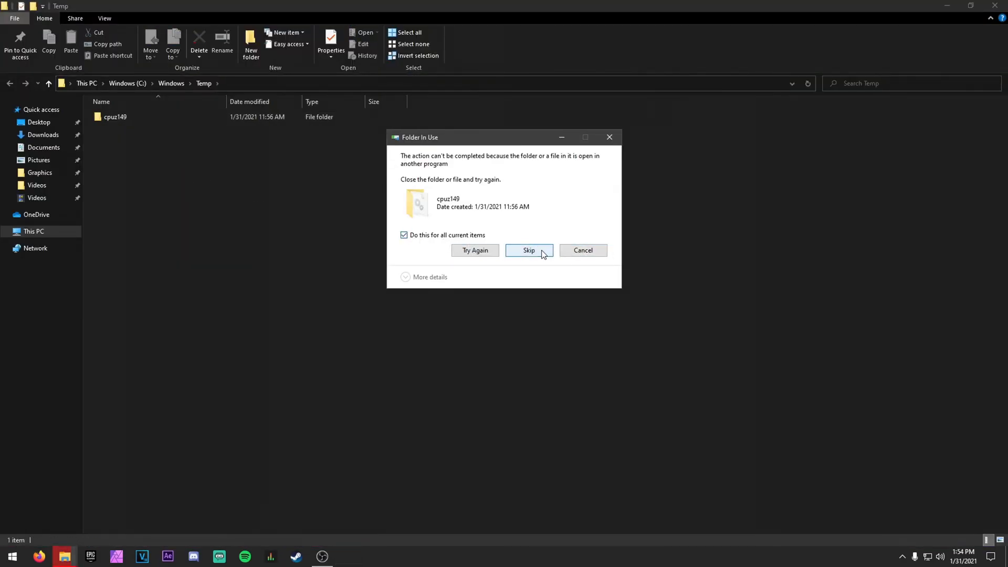
left_click(529, 249)
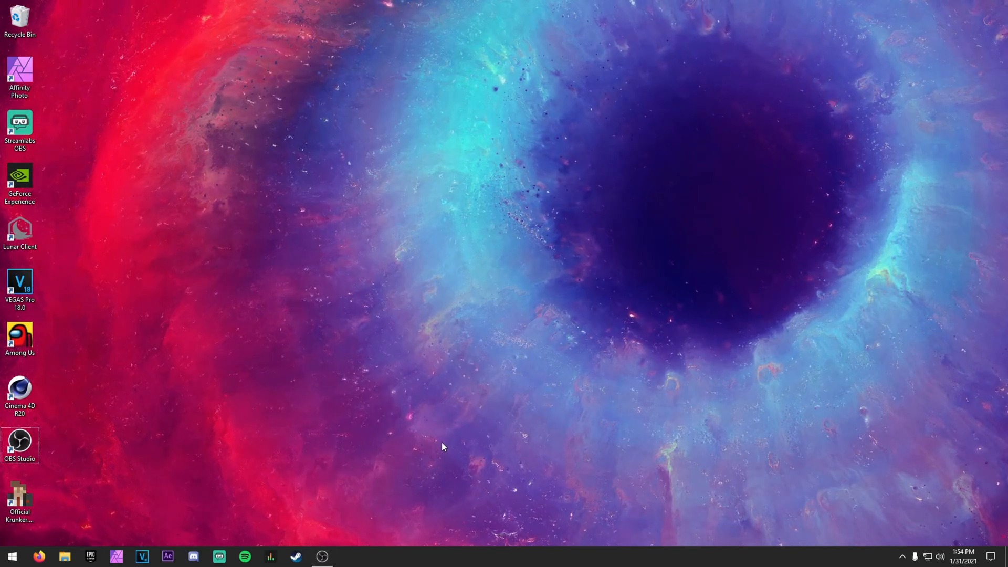
Open Prefetch from Run, grant access, delete its files skipping in-use ones, and close it.
key("Win+r")
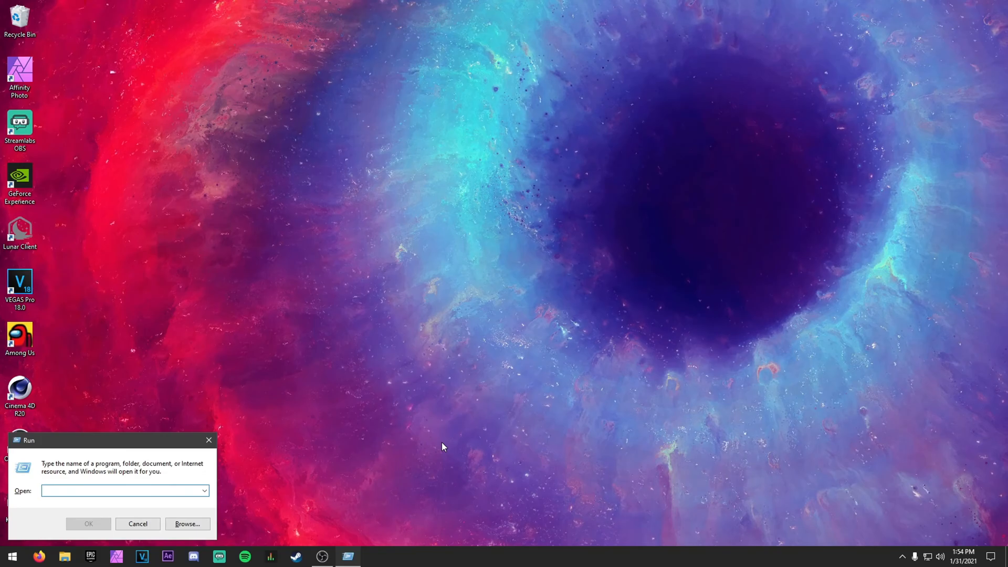
type("prefetch")
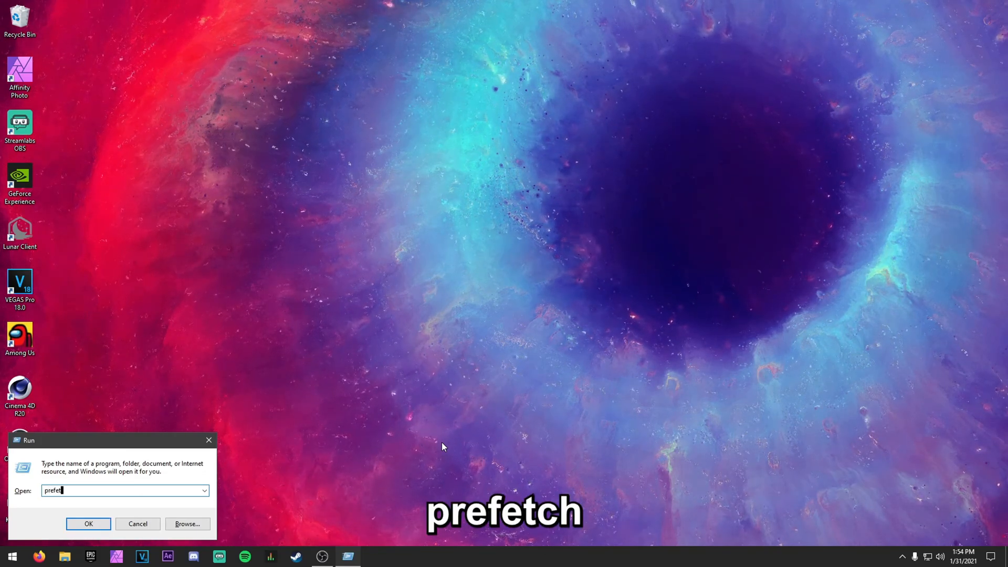
left_click(88, 523)
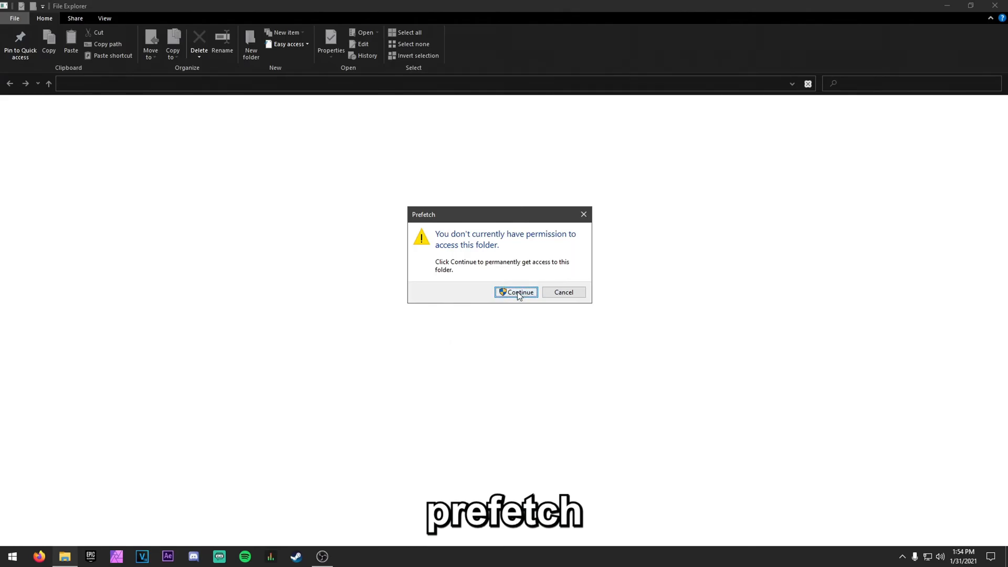
left_click(518, 292)
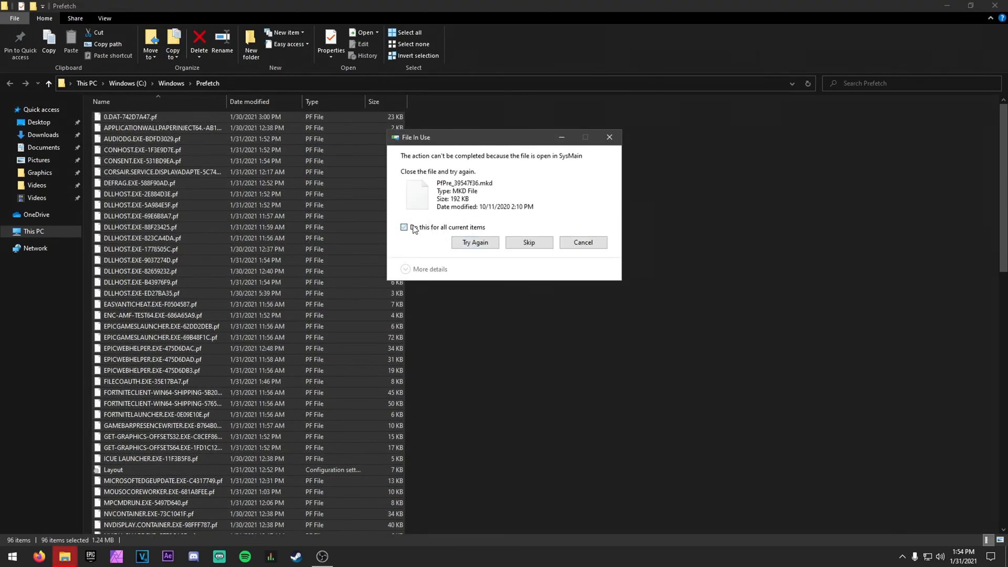
left_click(528, 242)
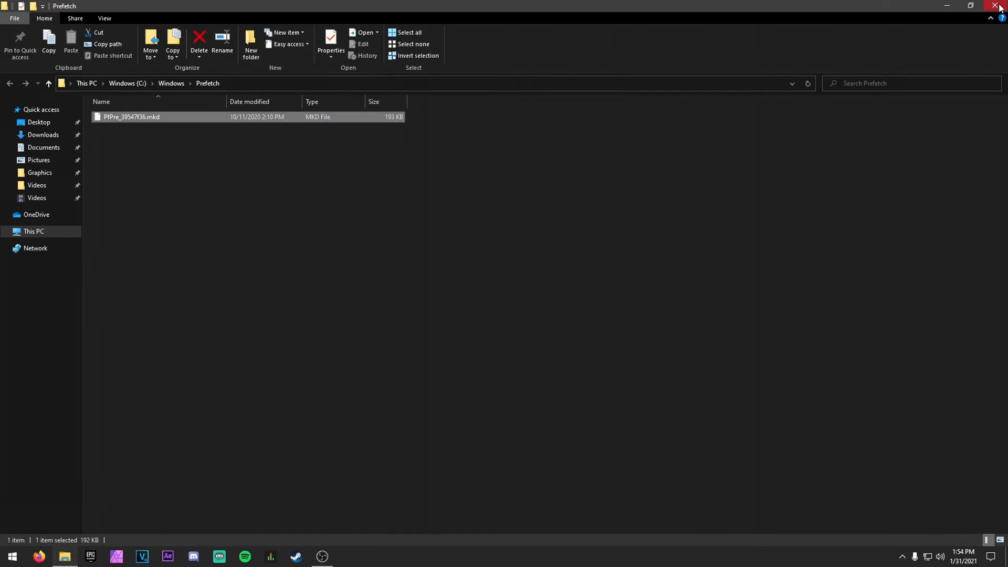
left_click(1000, 5)
type("disk")
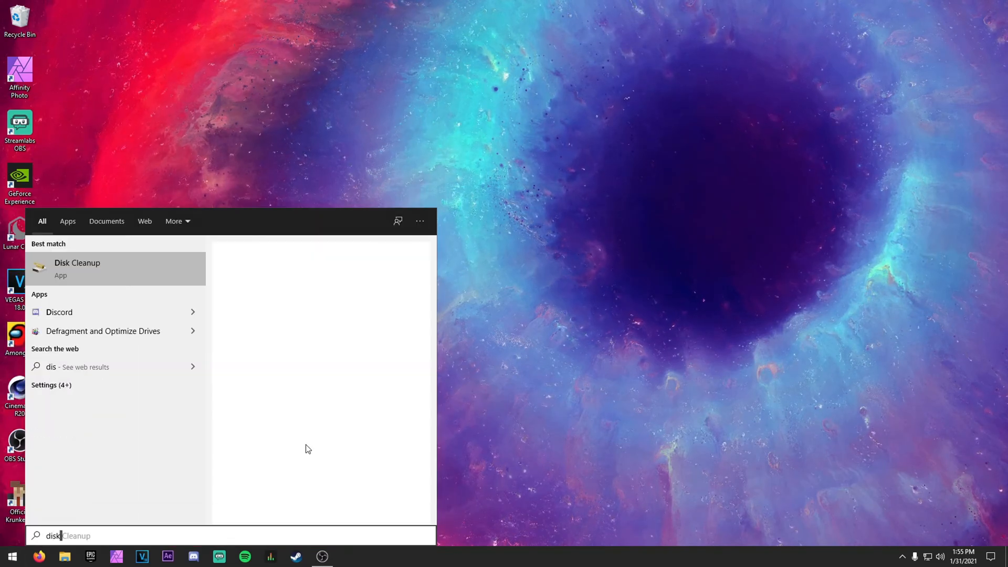
Scan the Windows (C:) drive in Disk Cleanup, including system files.
left_click(77, 268)
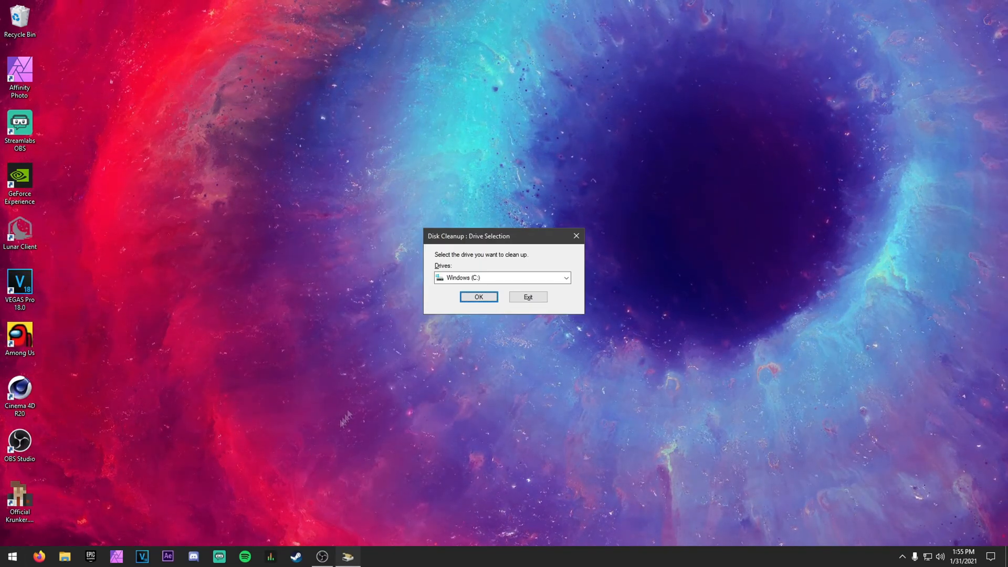
left_click(565, 278)
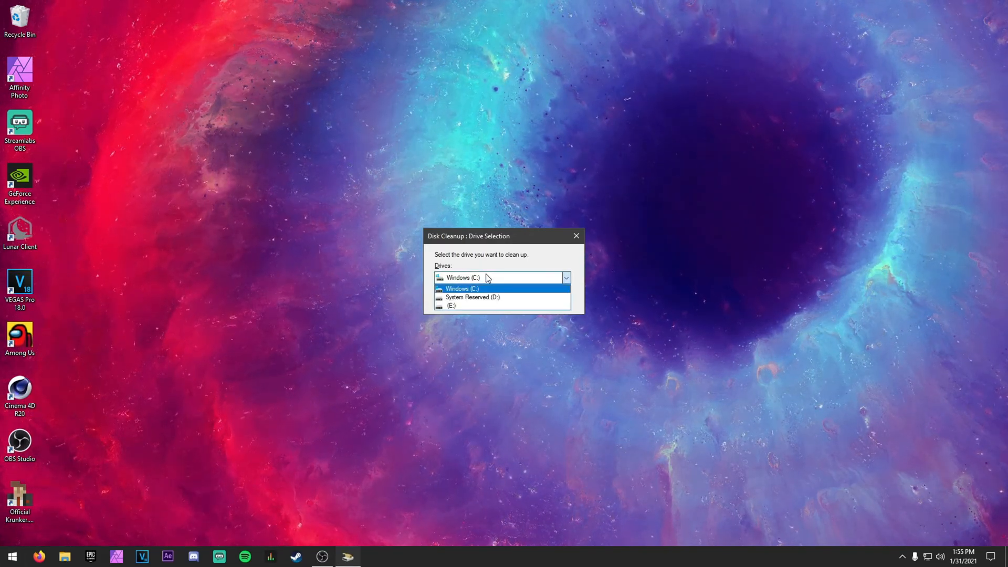
left_click(461, 288)
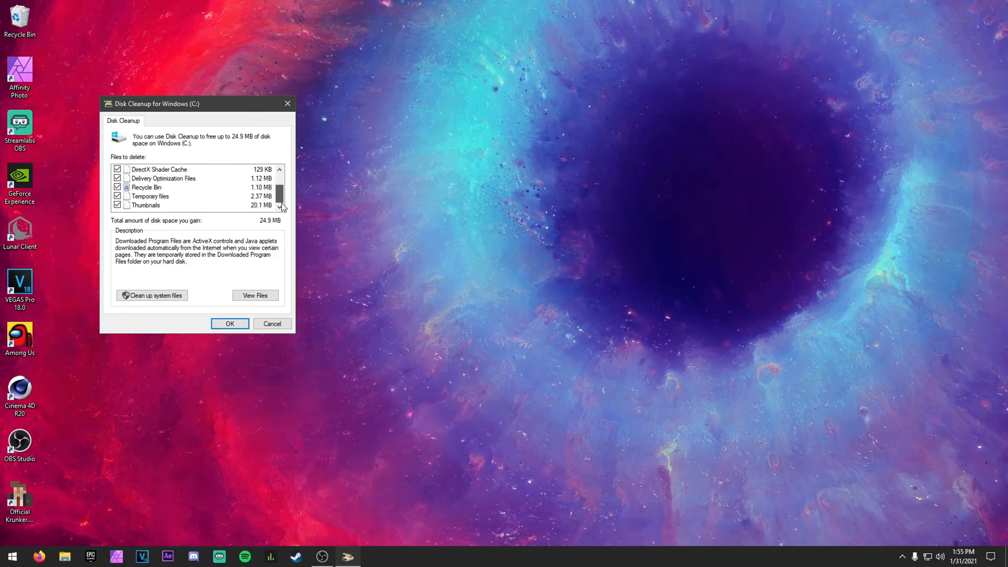
left_click(152, 295)
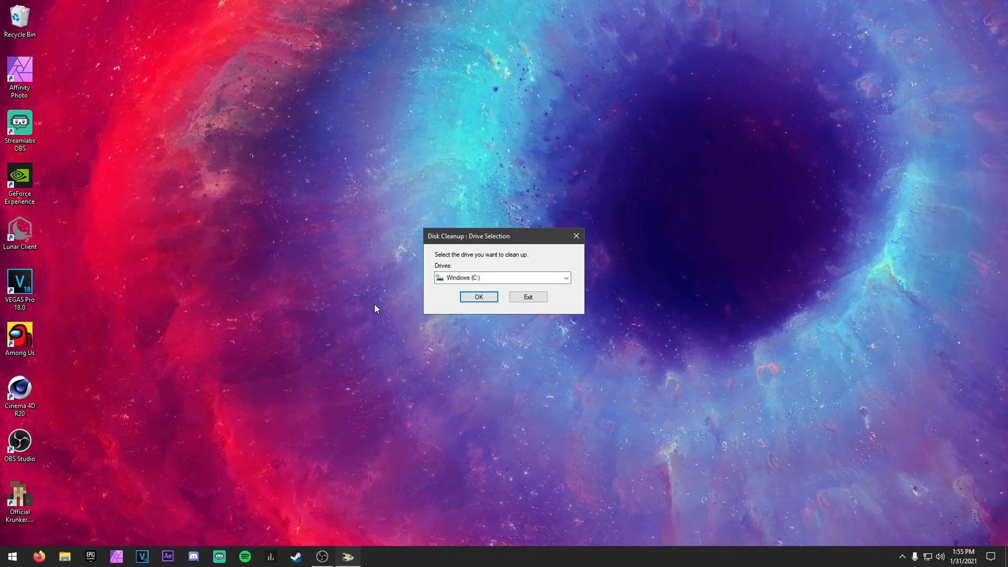
left_click(478, 296)
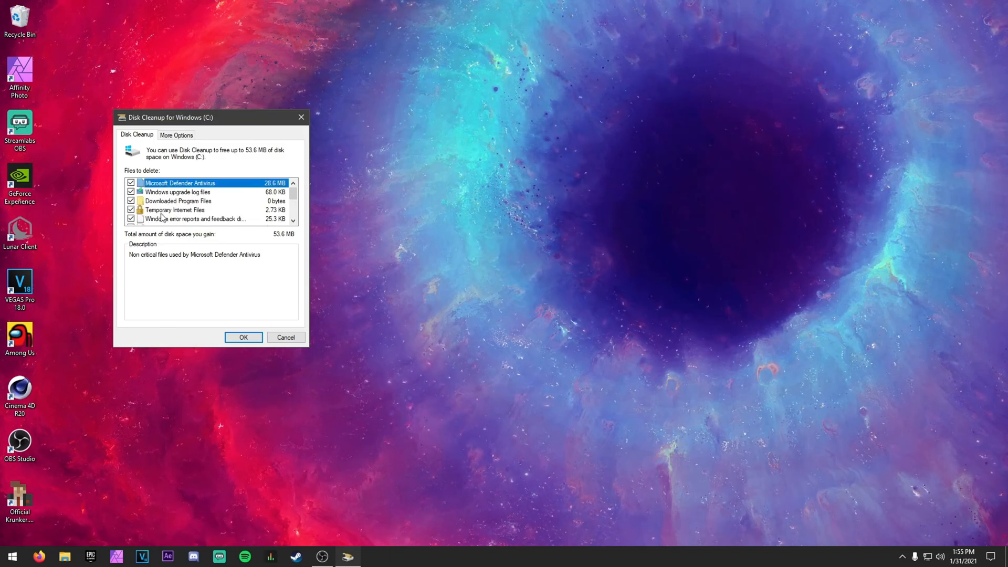
Permanently delete the checked junk categories, totalling 53.6 MB.
scroll("down", 3)
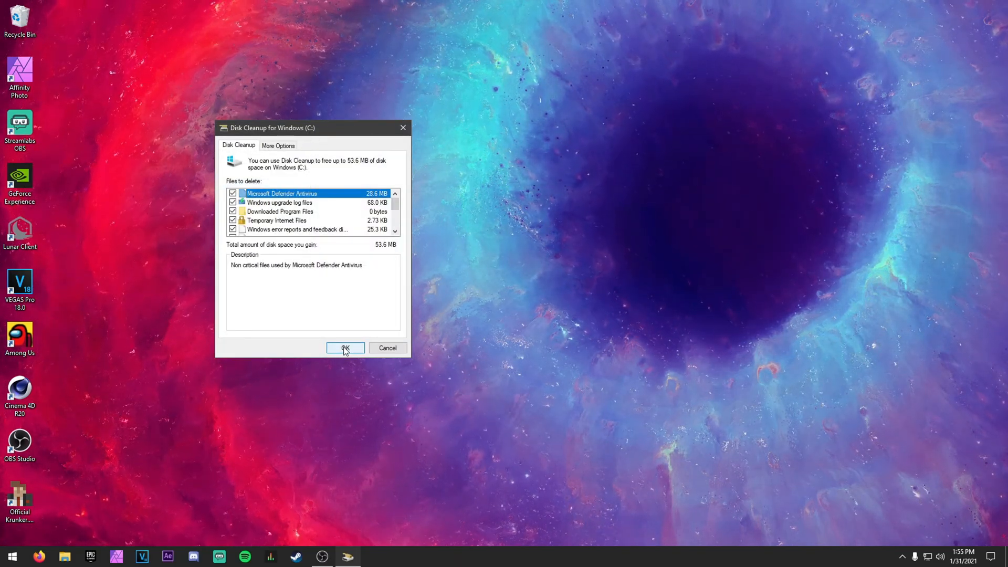
left_click(345, 347)
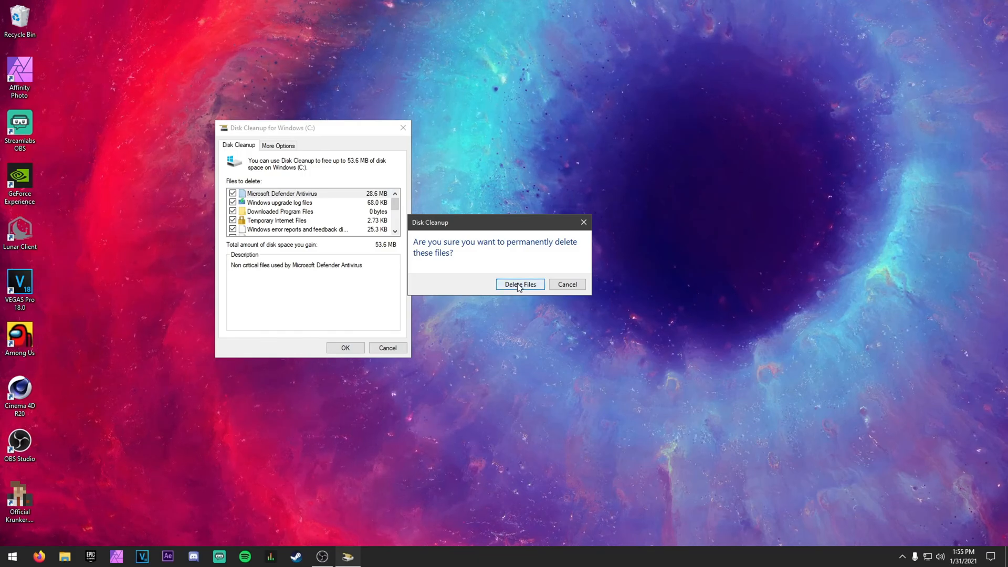
left_click(520, 284)
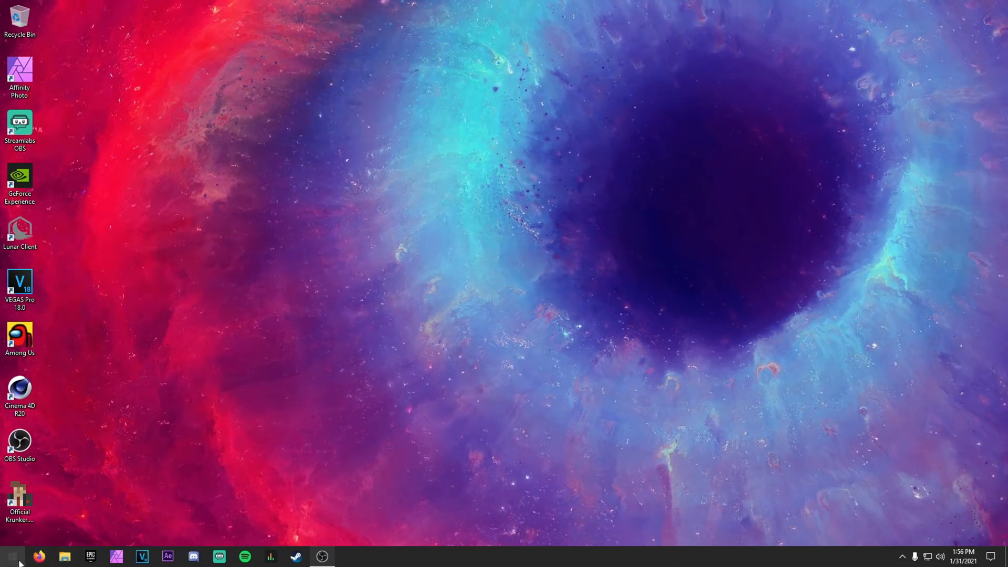
Run ipconfig /flushdns in an administrator Command Prompt, then close the window.
left_click(9, 555)
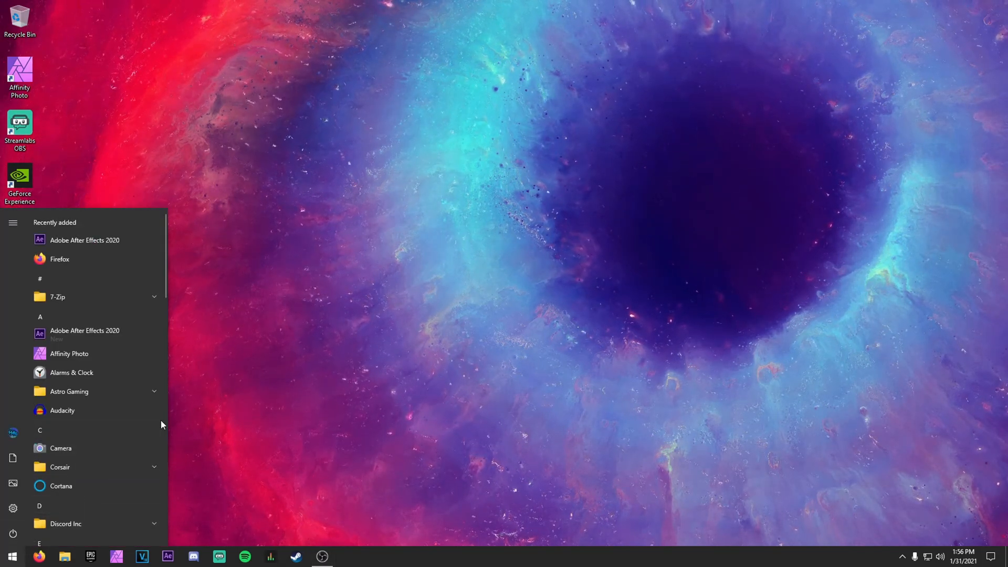
type("cmd")
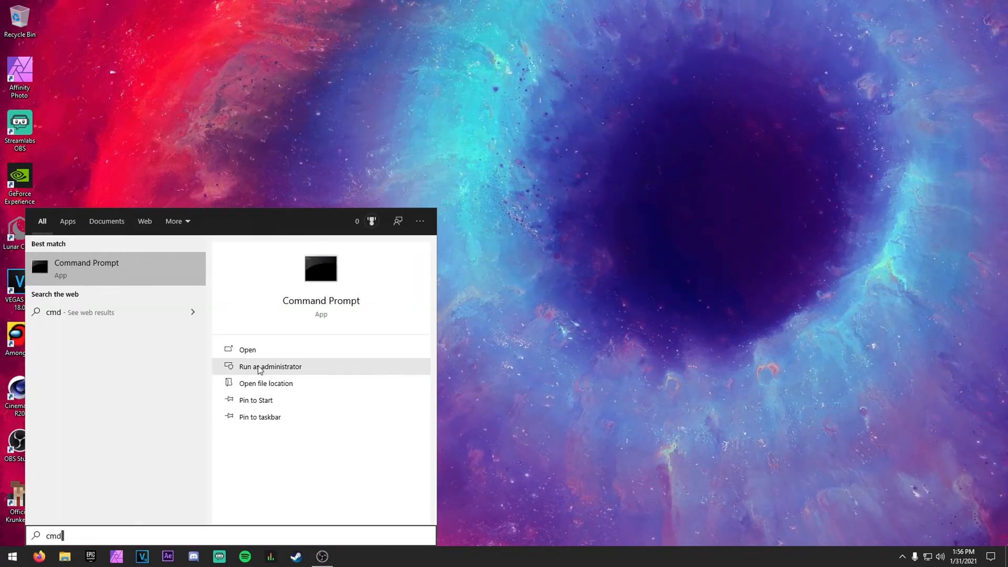
left_click(270, 367)
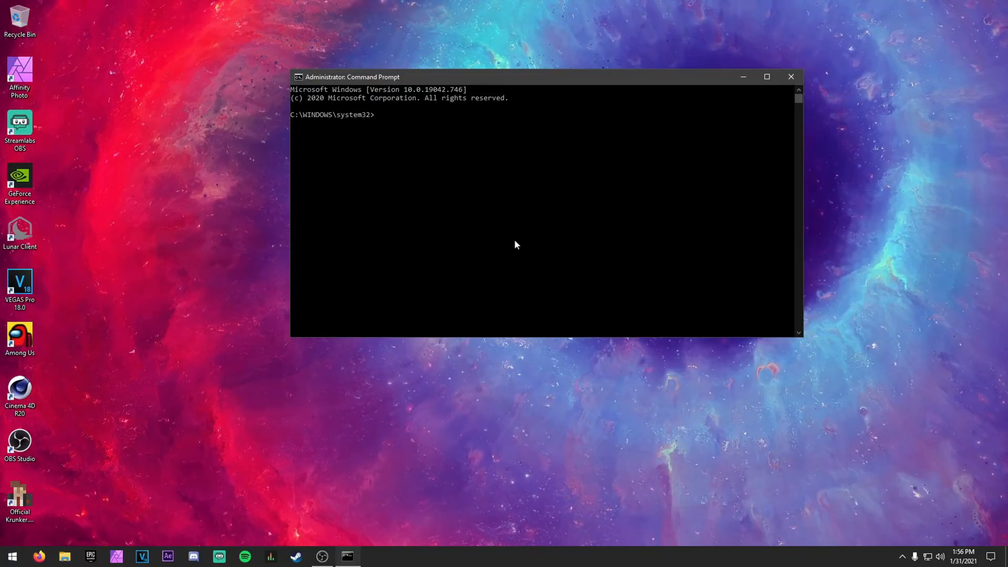
type("ipconfig /fl")
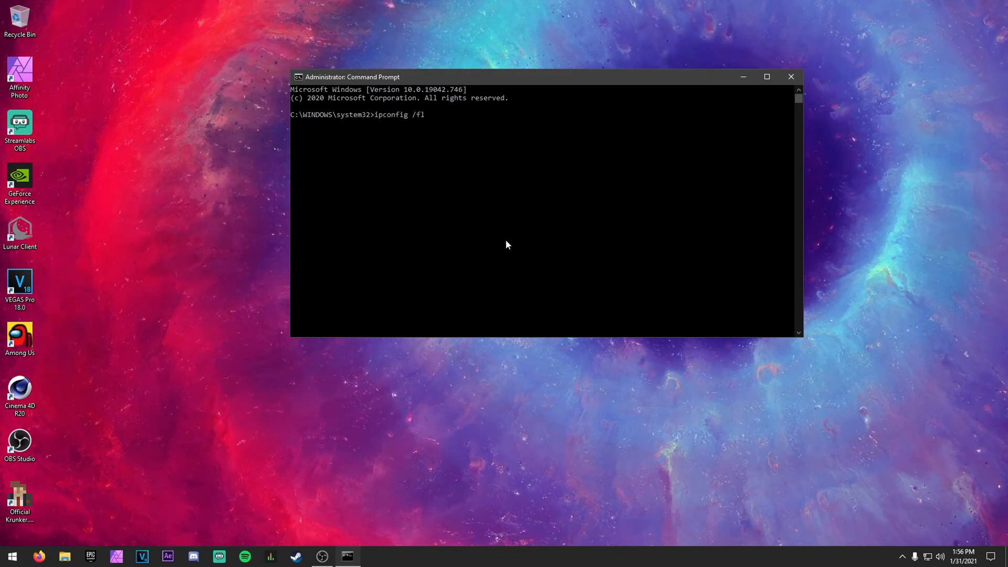
type("ui")
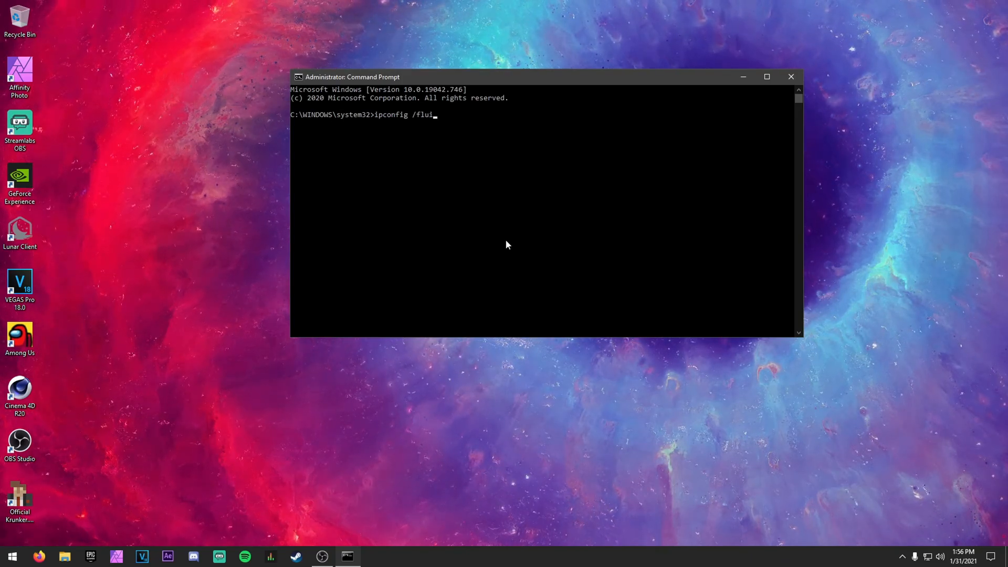
type("shdns")
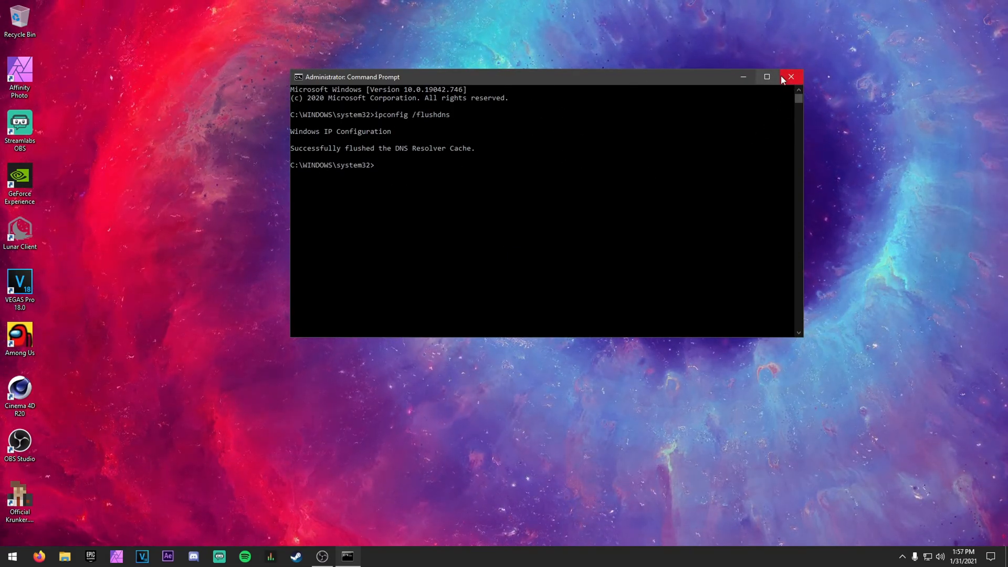
left_click(791, 77)
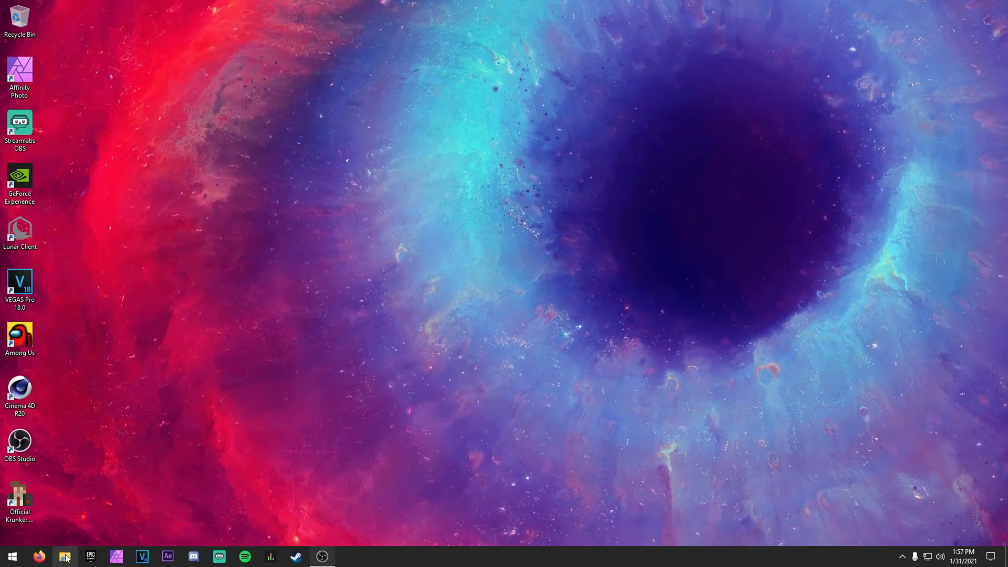
Open the Windows (C:) drive in File Explorer and turn on hidden items.
left_click(64, 556)
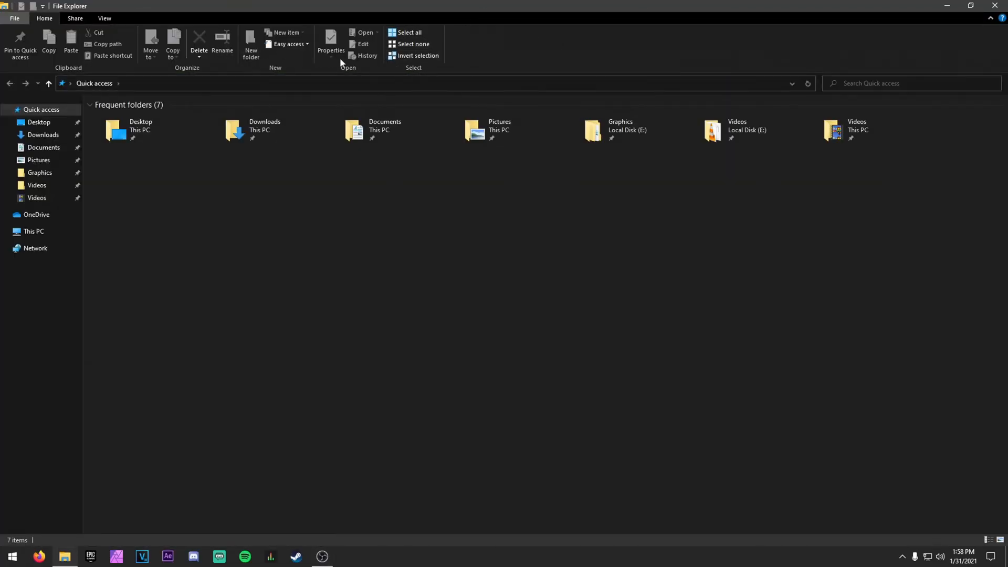
left_click(34, 233)
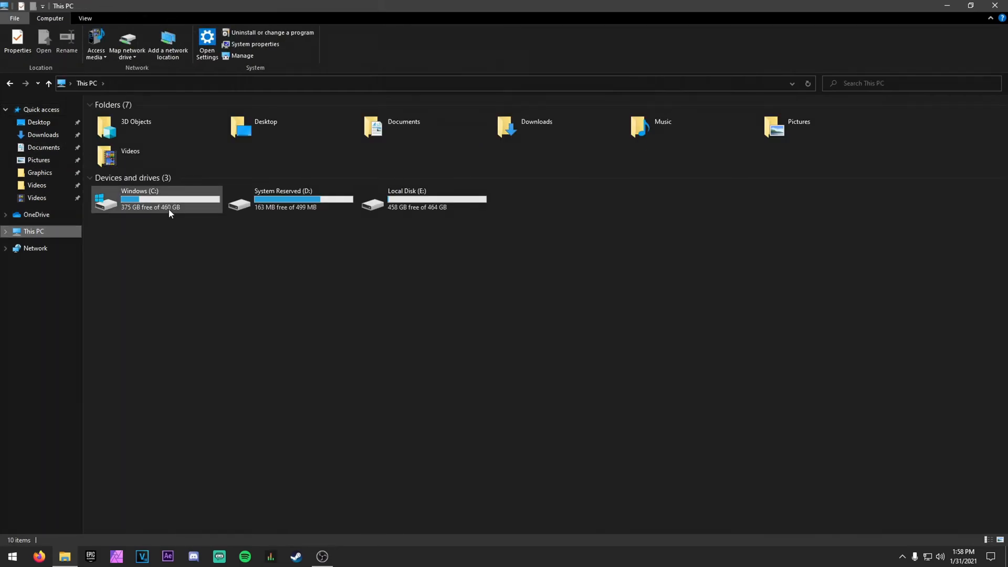
double_click(140, 200)
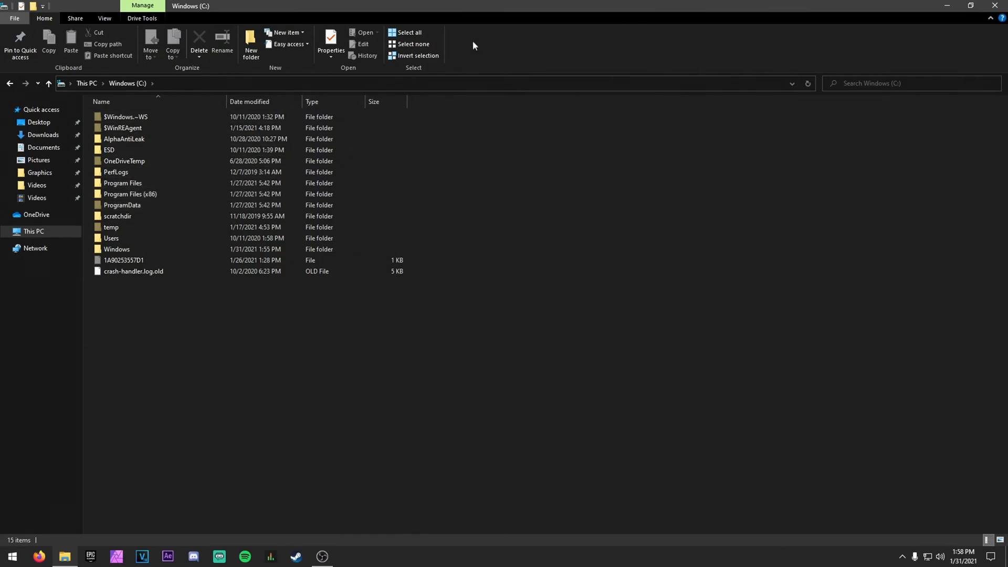
left_click(331, 50)
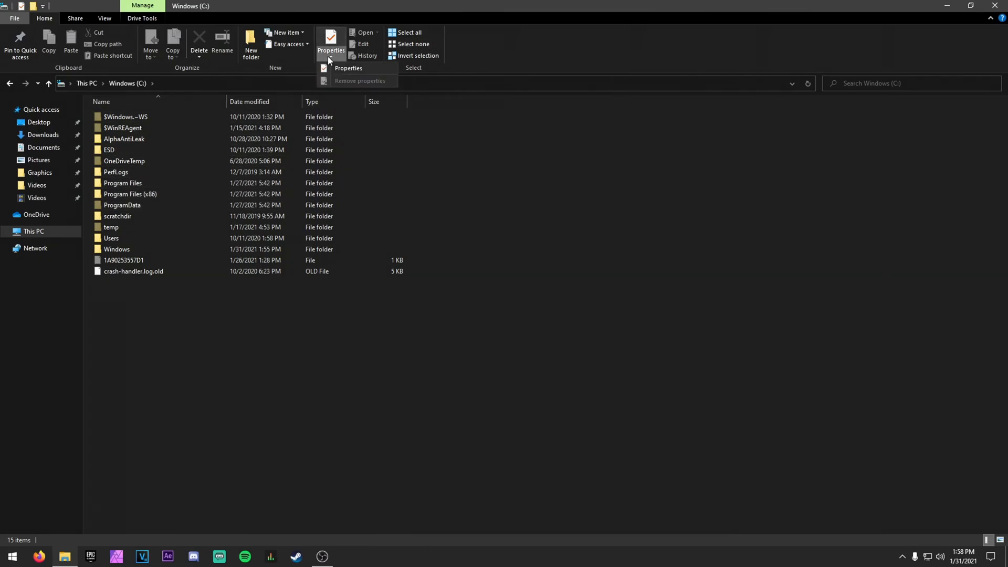
left_click(104, 18)
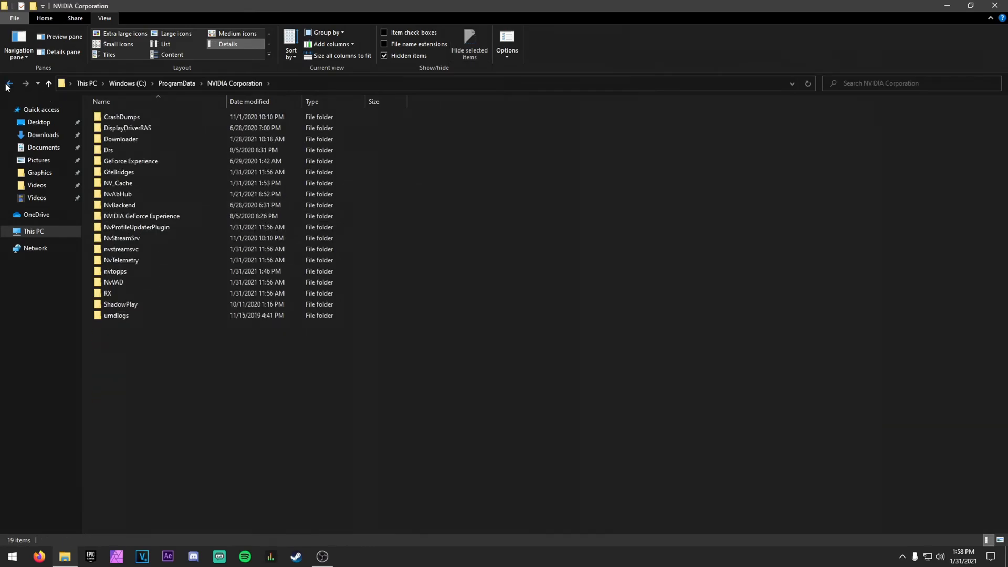
Navigate to ProgramData > NVIDIA Corporation > NV_Cache.
left_click(9, 83)
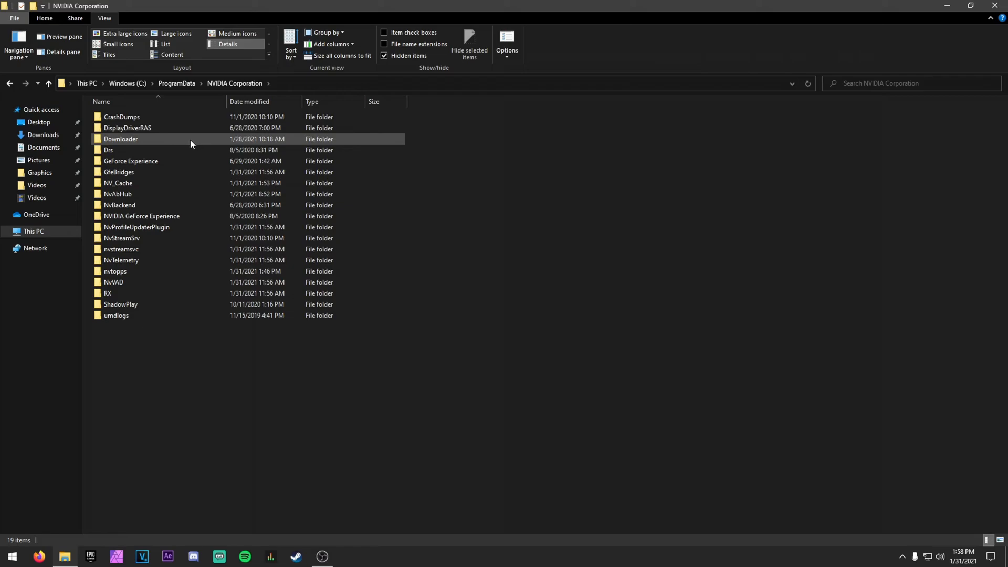
left_click(122, 117)
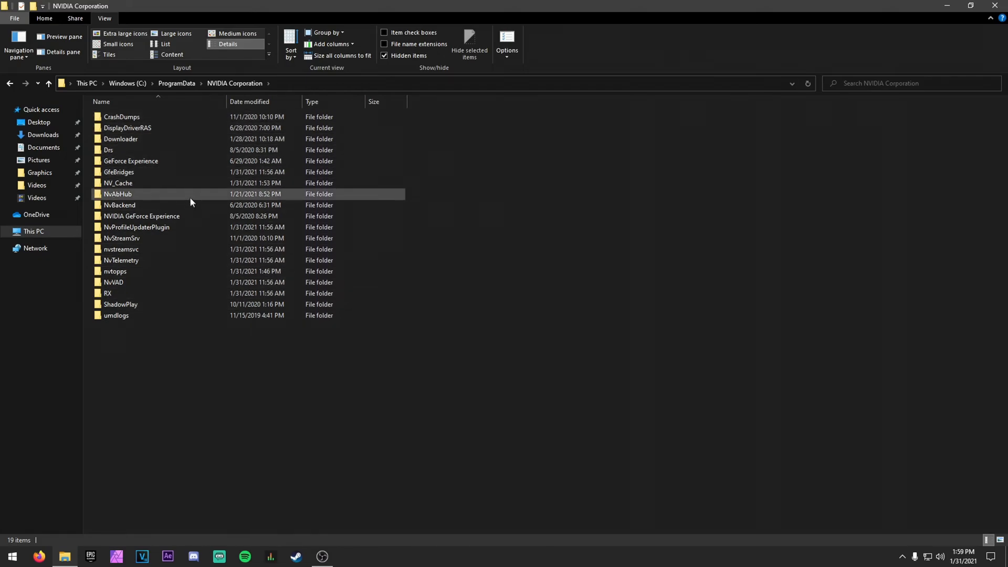
double_click(118, 183)
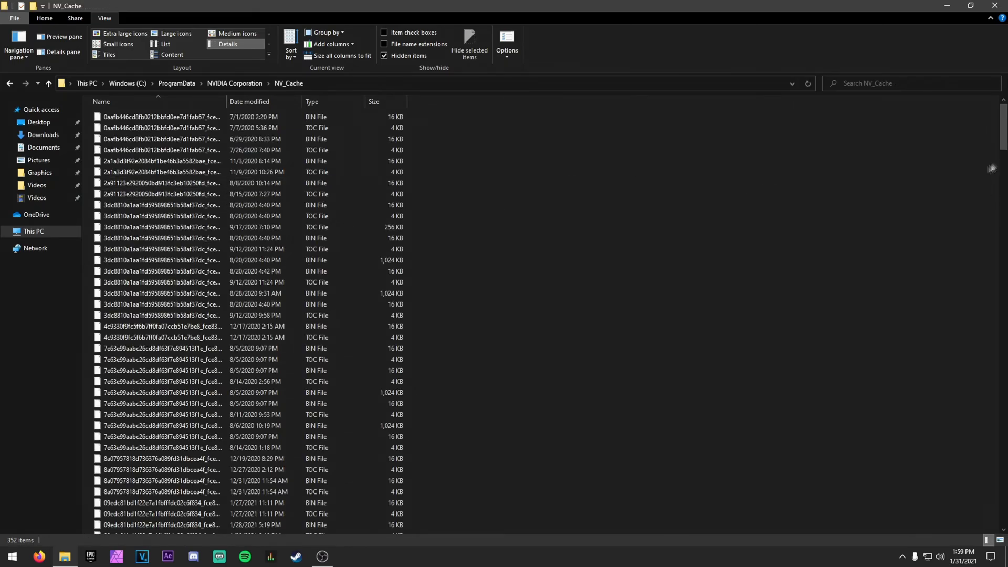
Scroll through the 352 NV_Cache items, then close File Explorer.
scroll("down", 3)
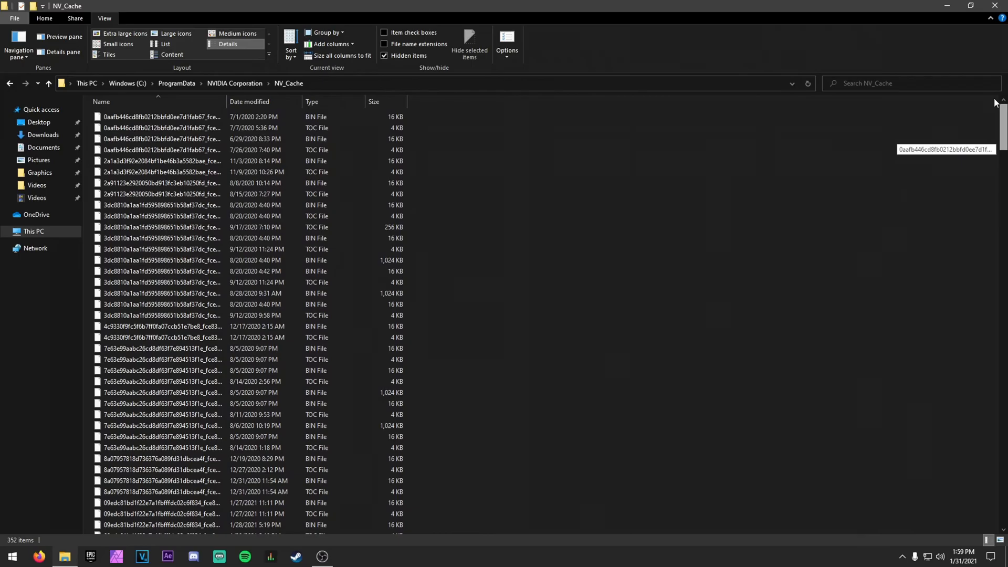
scroll("down", 3)
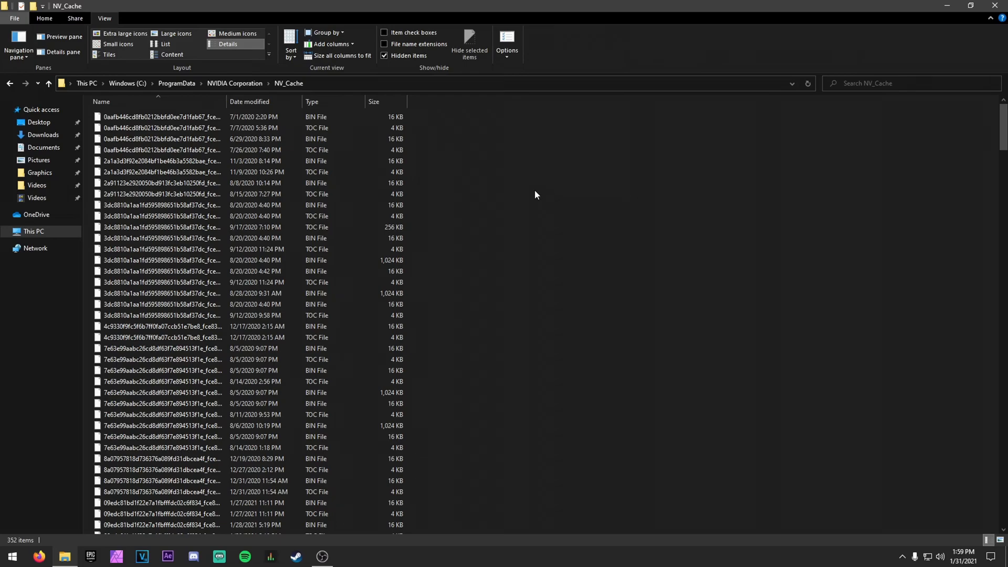
scroll("down", 3)
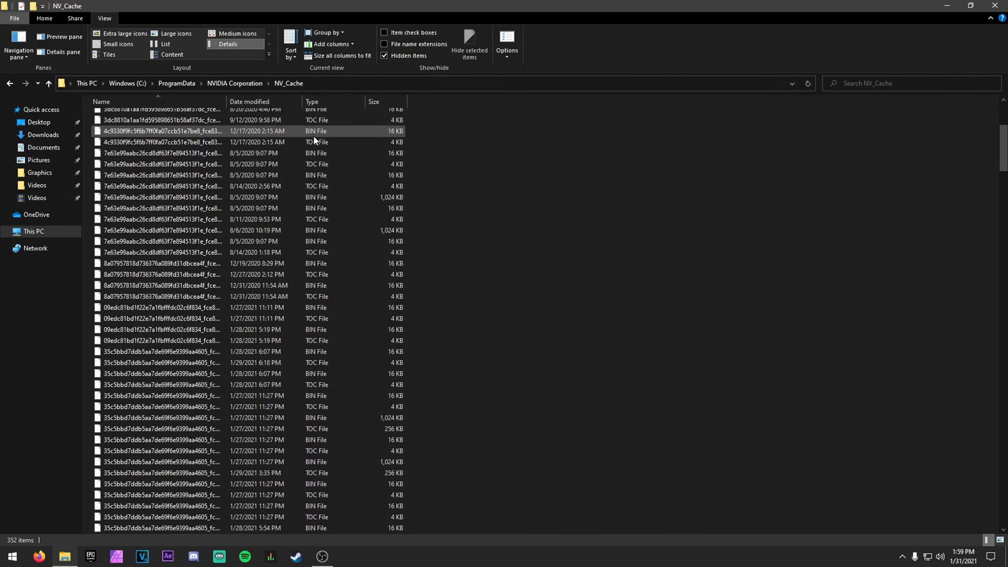
scroll("up", 3)
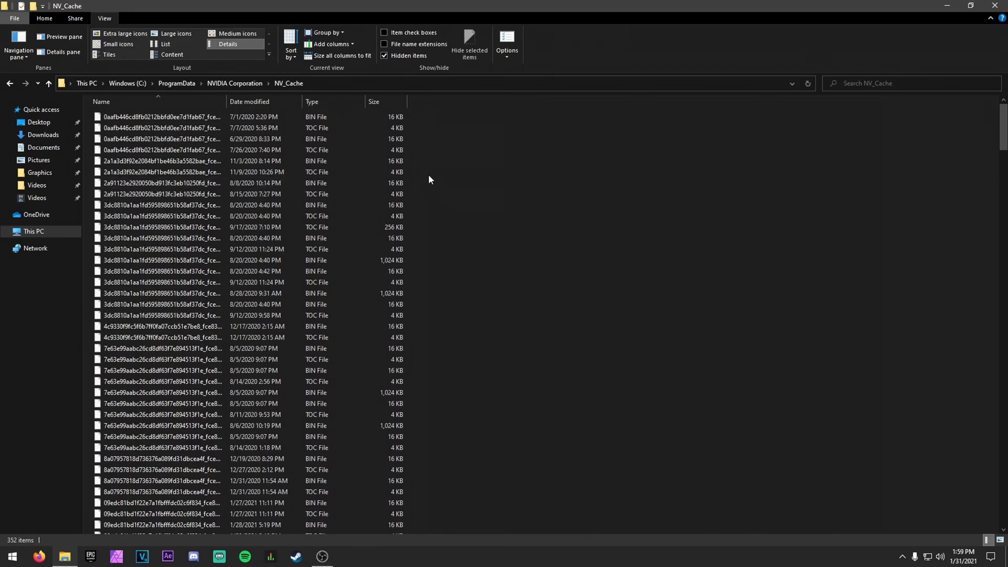
left_click(160, 127)
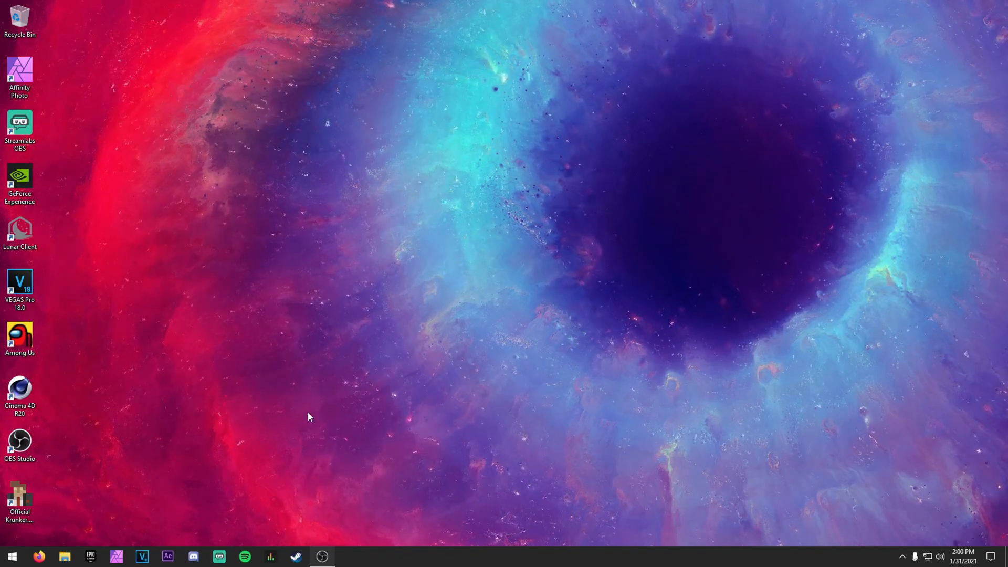
Review Startup apps, leaving only Windows Logon, iCUE and wallpaper32 switched on.
left_click(12, 555)
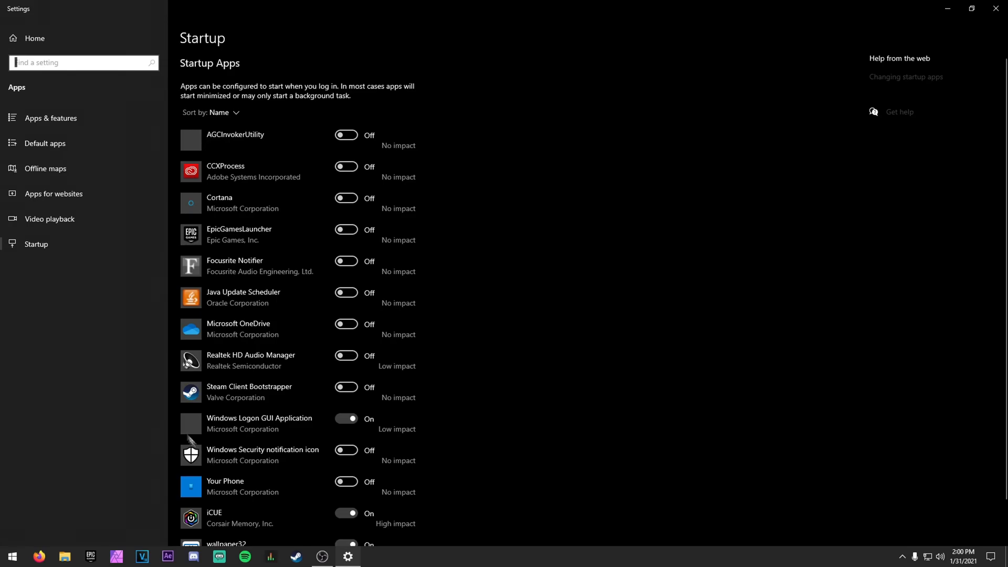
scroll("down", 3)
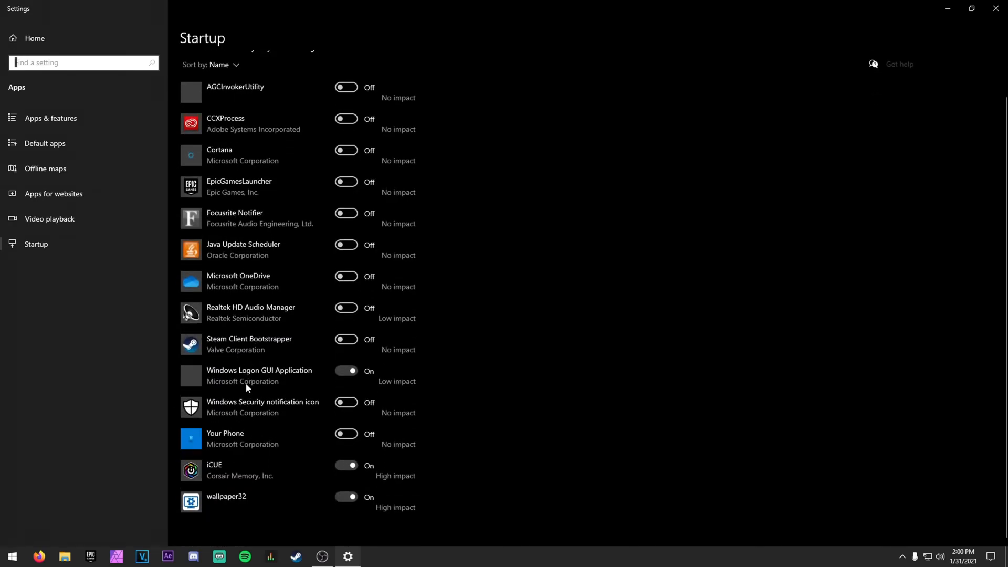
mouse_move(273, 434)
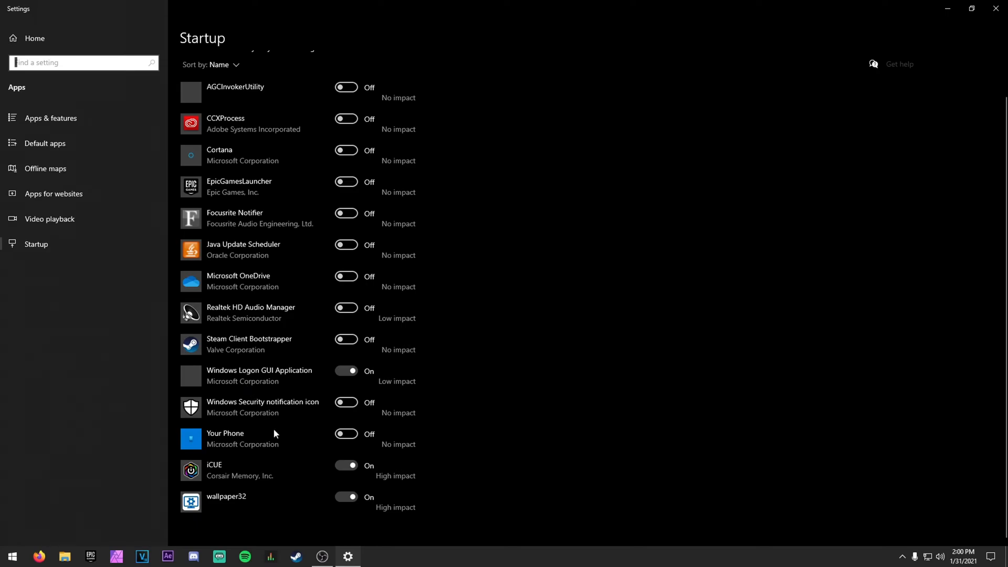
mouse_move(970, 27)
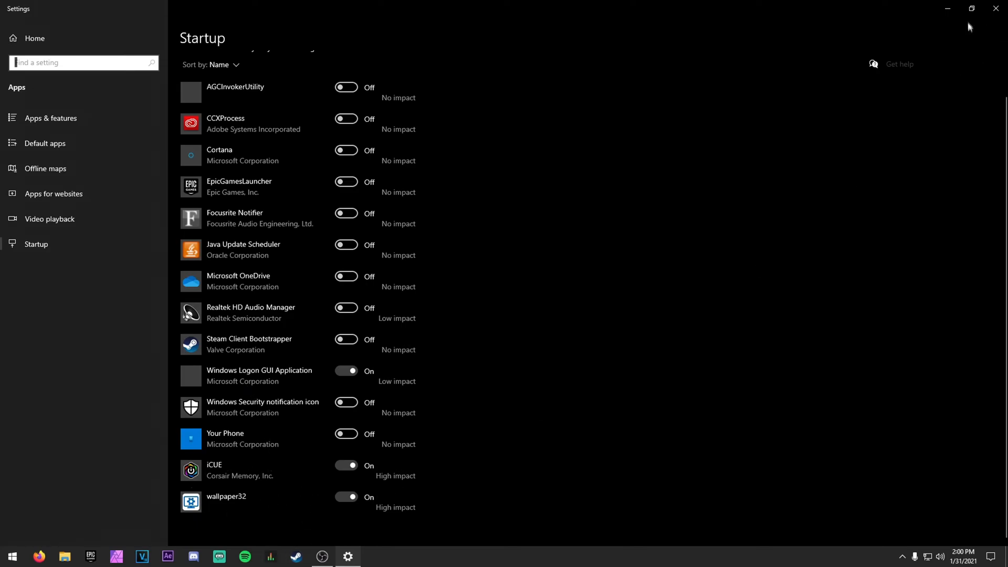
left_click(971, 8)
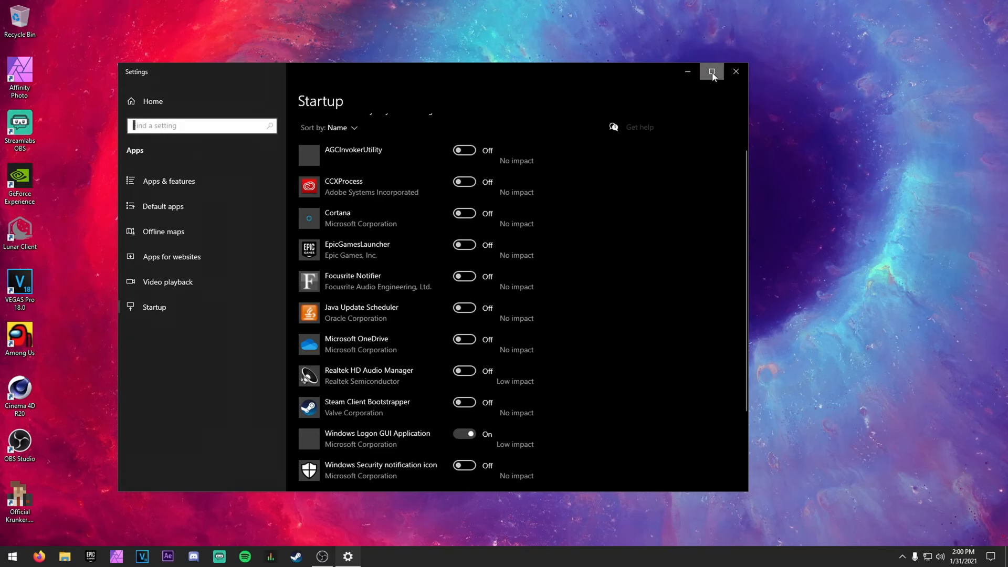
left_click(712, 72)
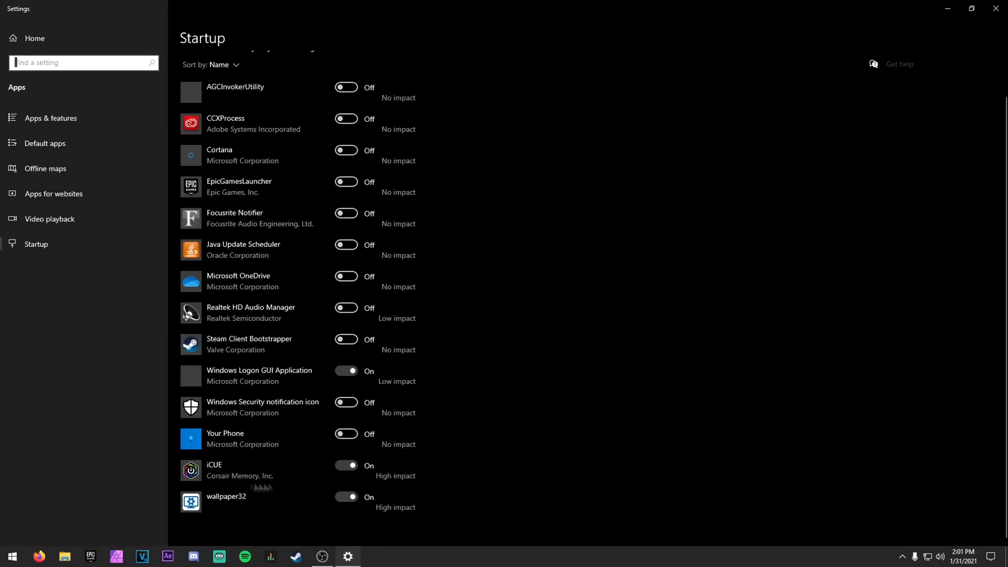
mouse_move(301, 386)
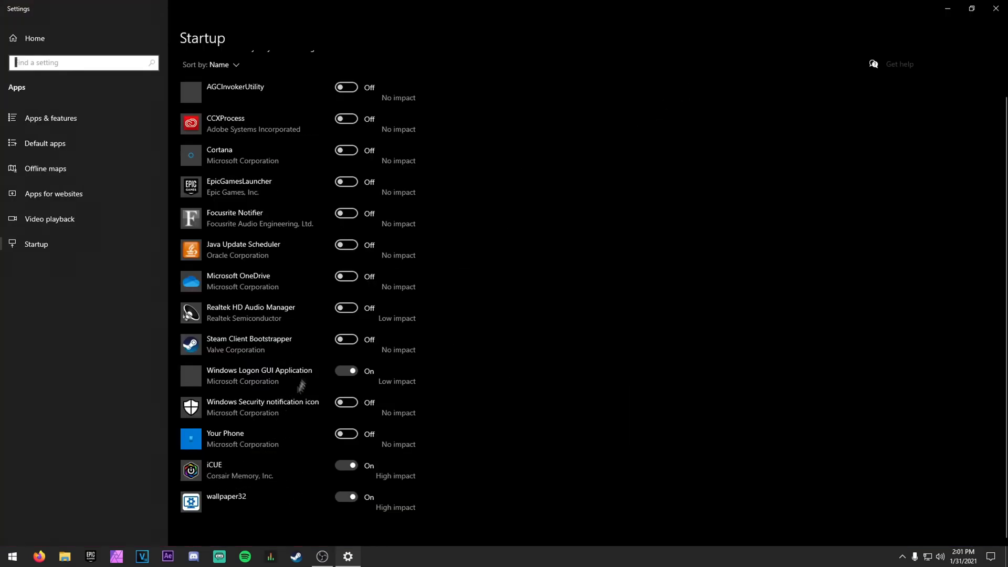
mouse_move(234, 339)
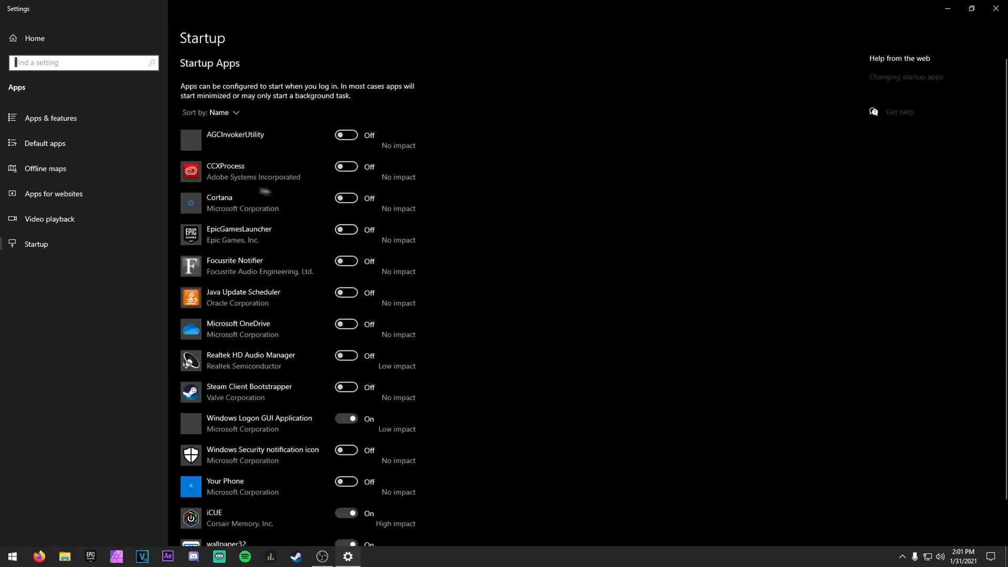
scroll("down", 3)
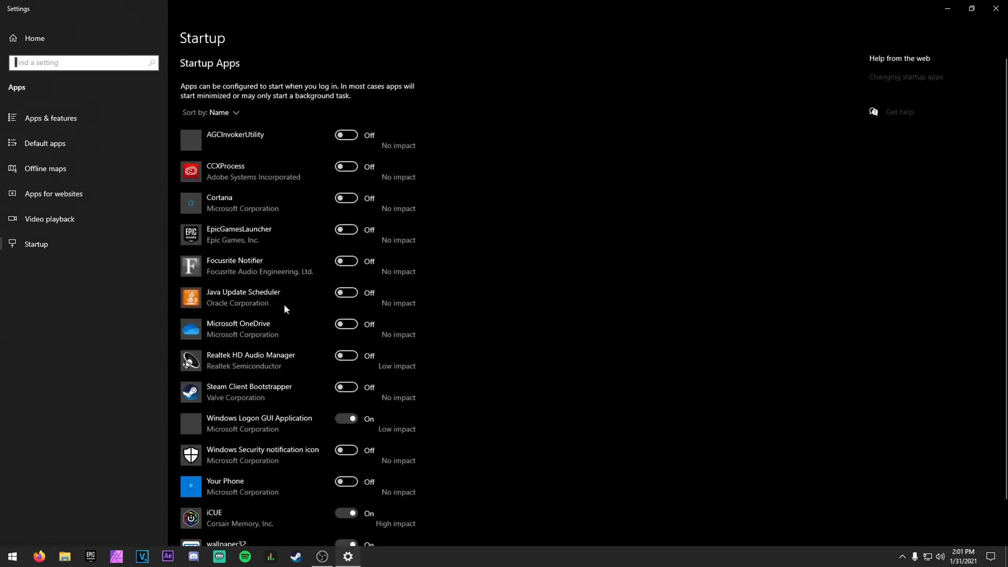
mouse_move(251, 476)
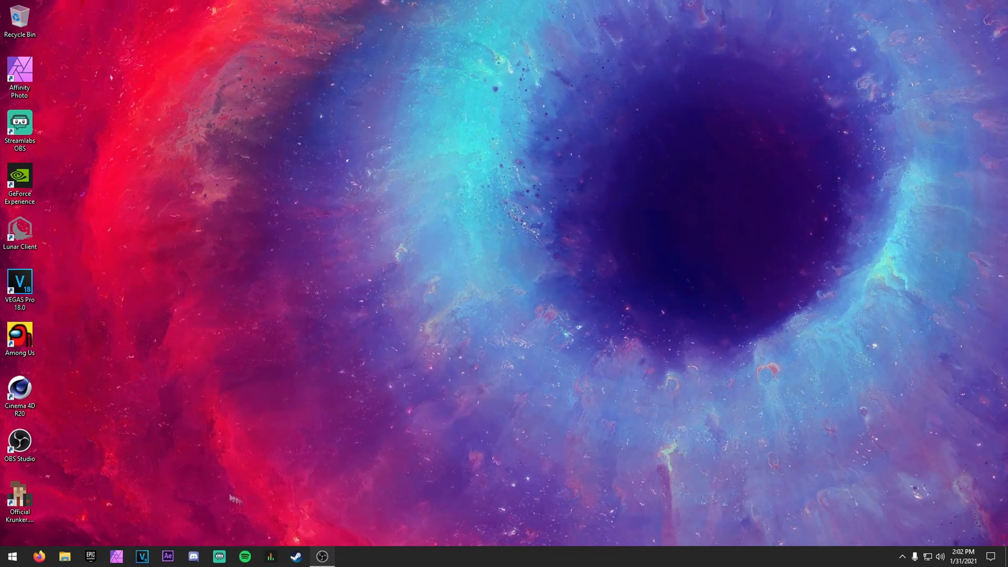
Run WSreset.exe in Command Prompt to reset the Store cache, then close it.
left_click(12, 555)
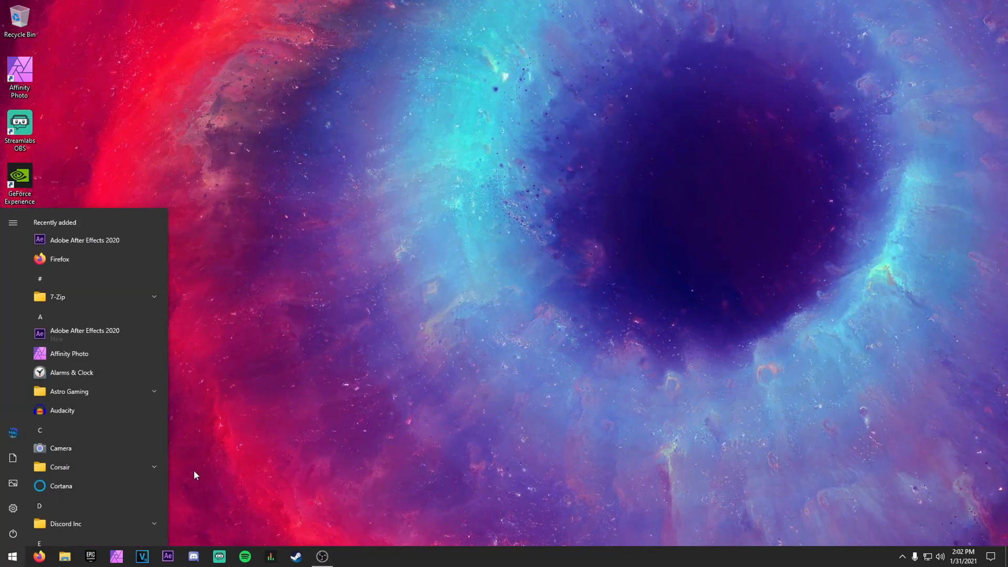
type("com")
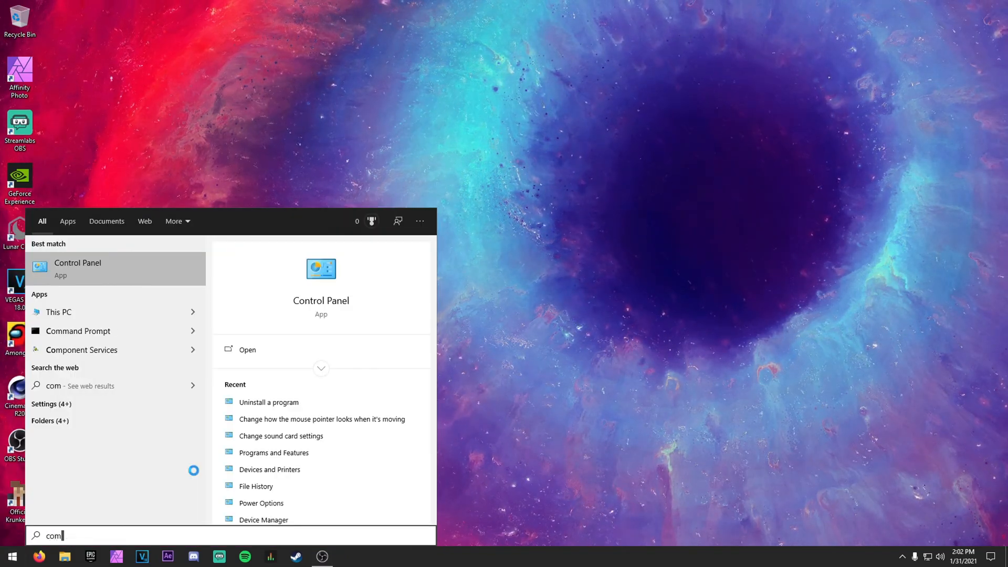
left_click(78, 331)
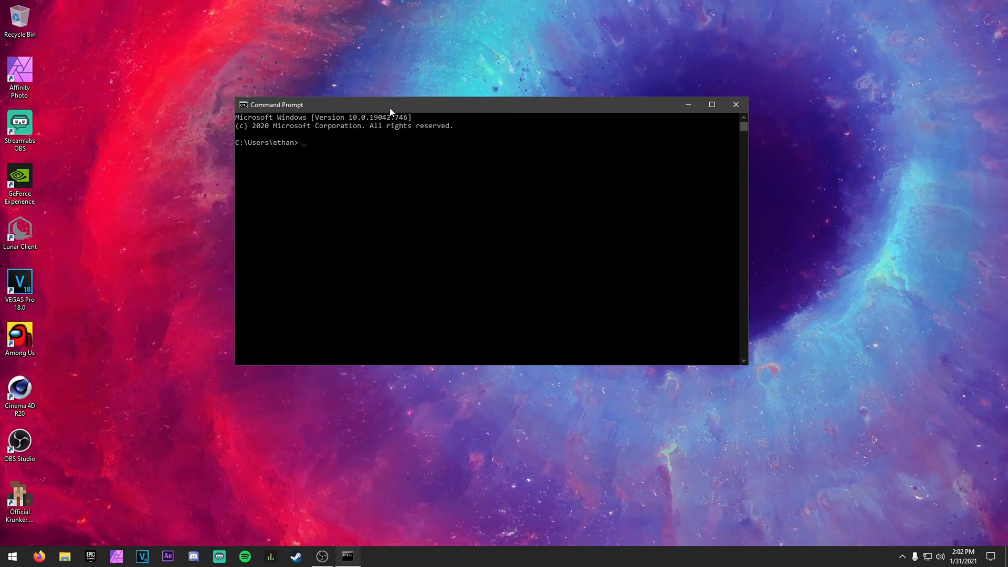
type("WSreset")
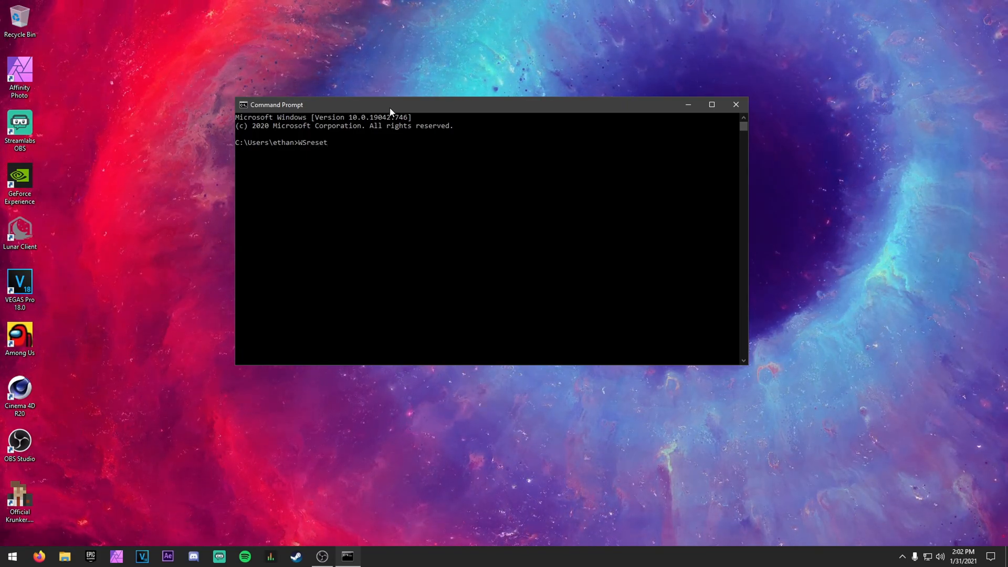
type(".exe")
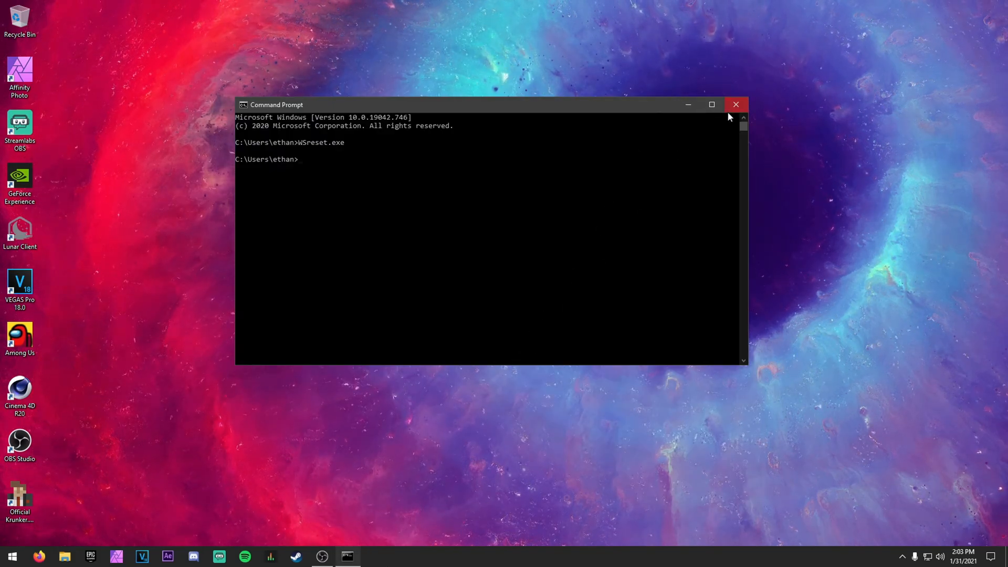
left_click(735, 104)
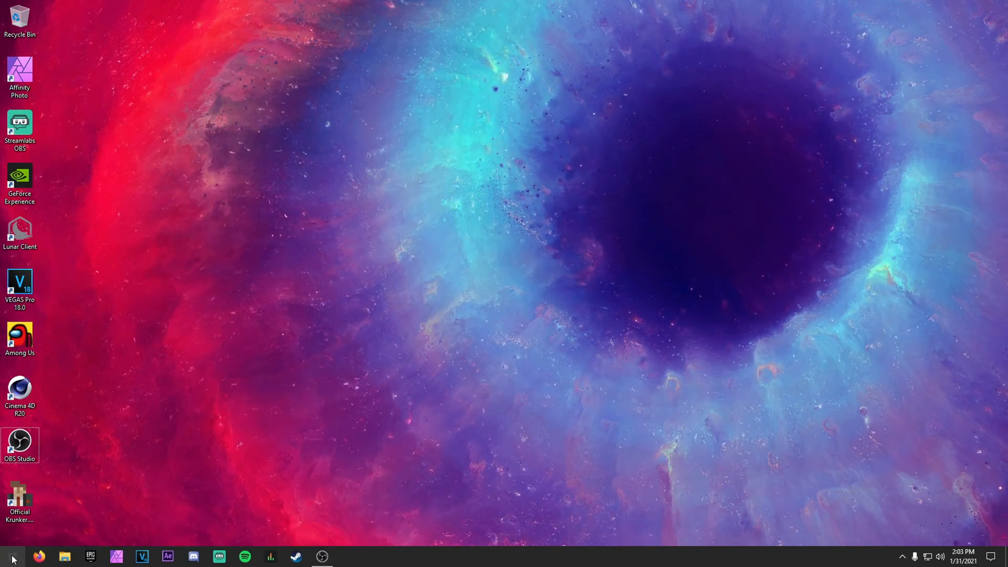
Search 'res' and open Create a restore point, showing System Protection for C:.
left_click(10, 557)
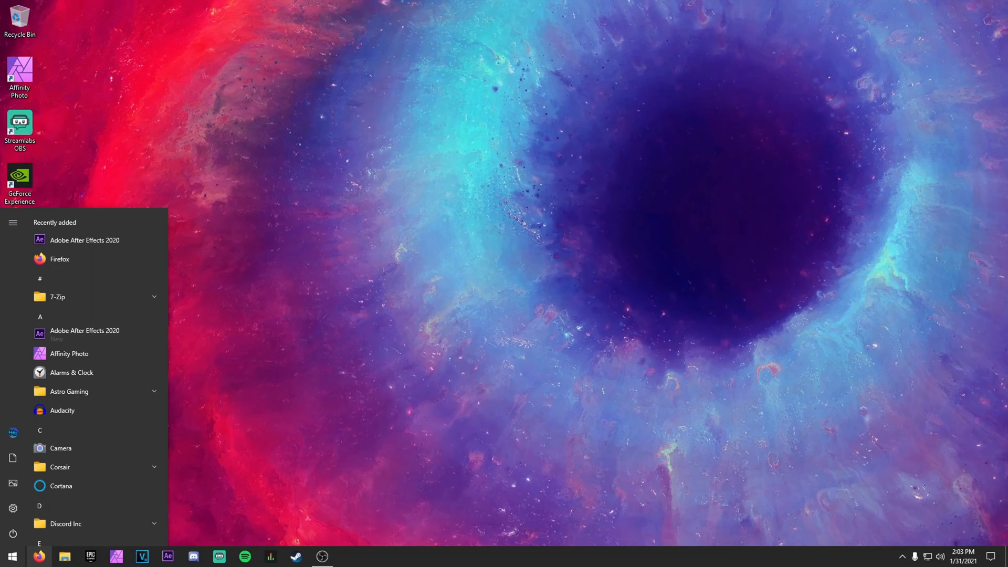
type("res")
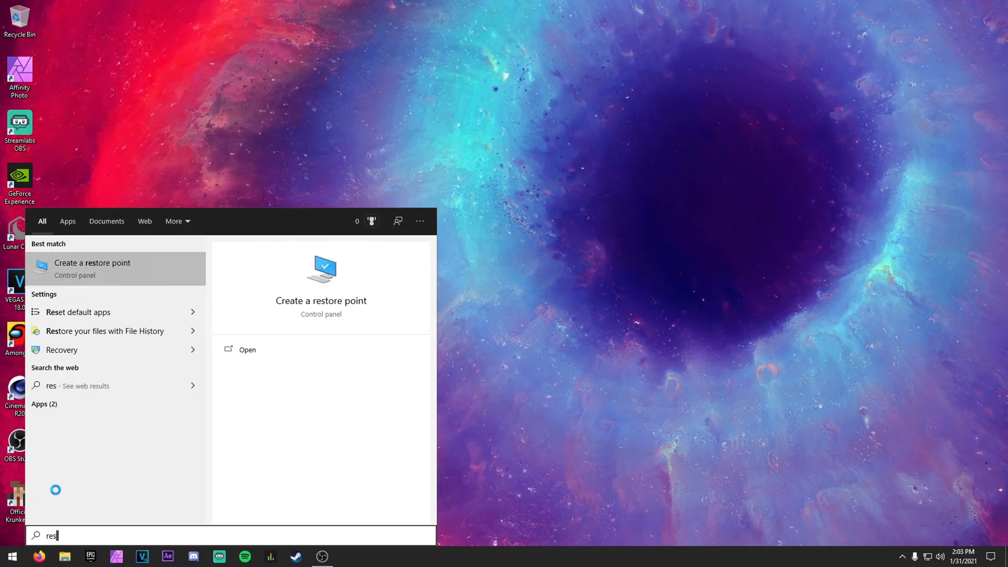
left_click(92, 268)
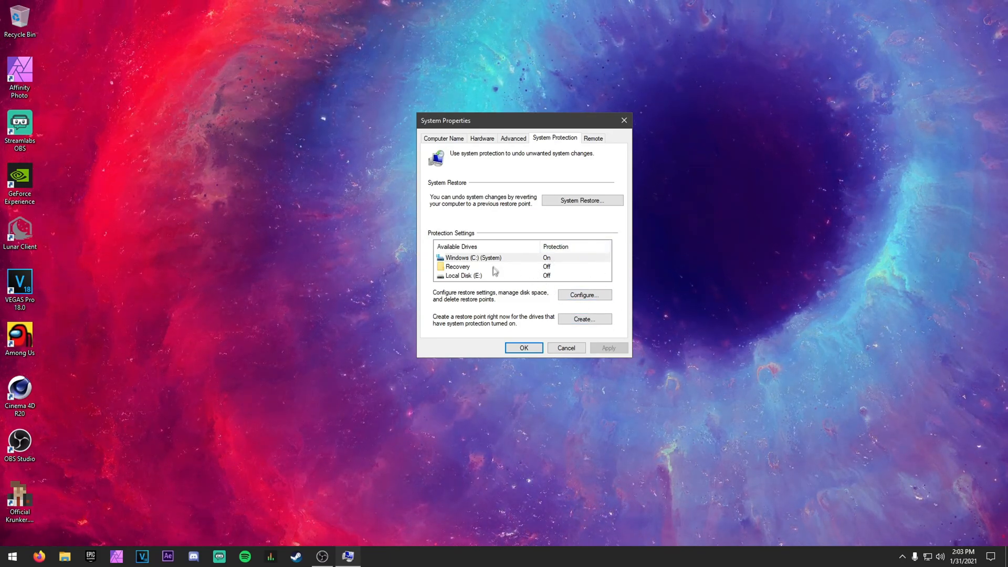
Confirm system protection is on for Windows (C:) with 5% max disk usage, then close System Properties.
left_click(472, 257)
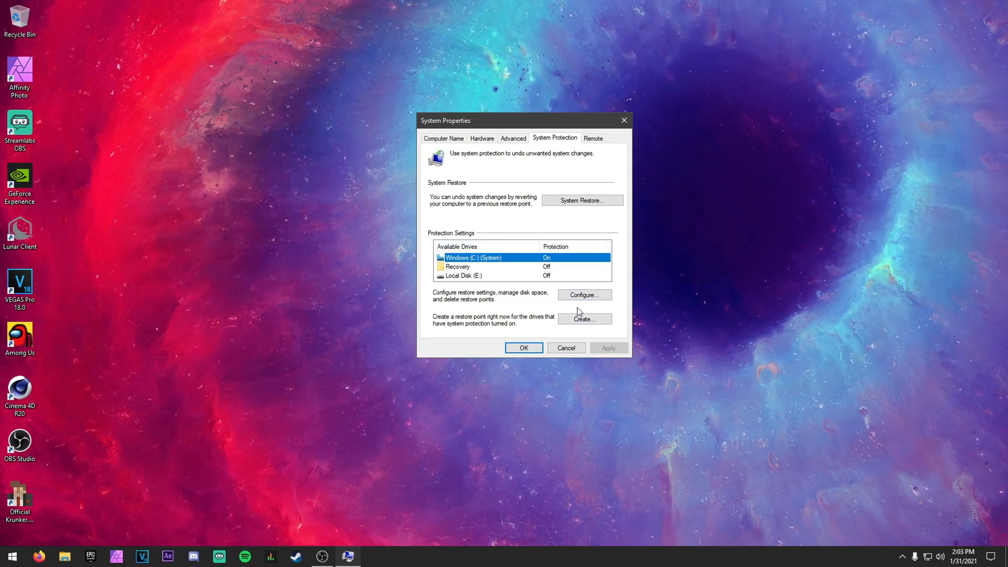
left_click(583, 294)
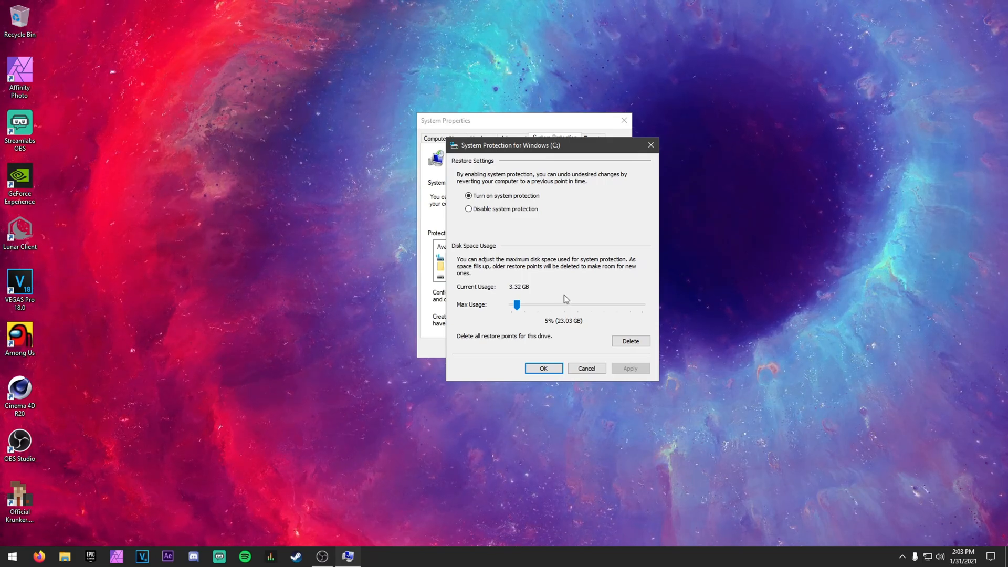
mouse_move(501, 344)
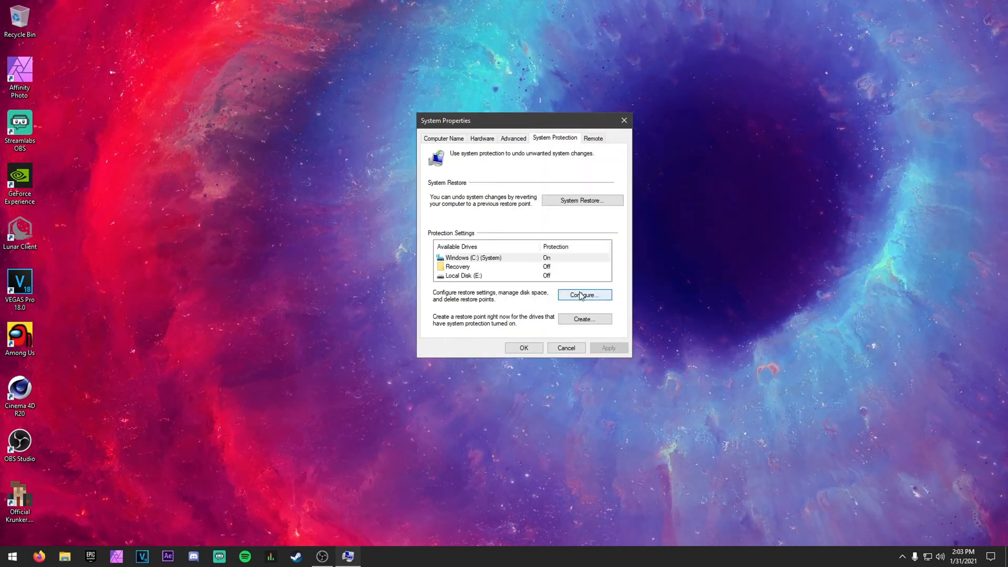
left_click(583, 295)
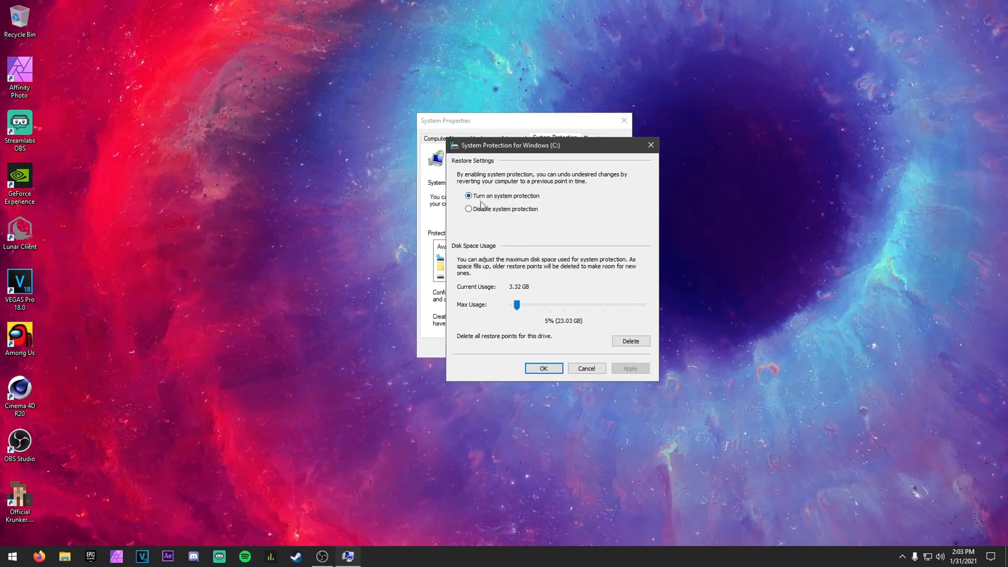
mouse_move(528, 324)
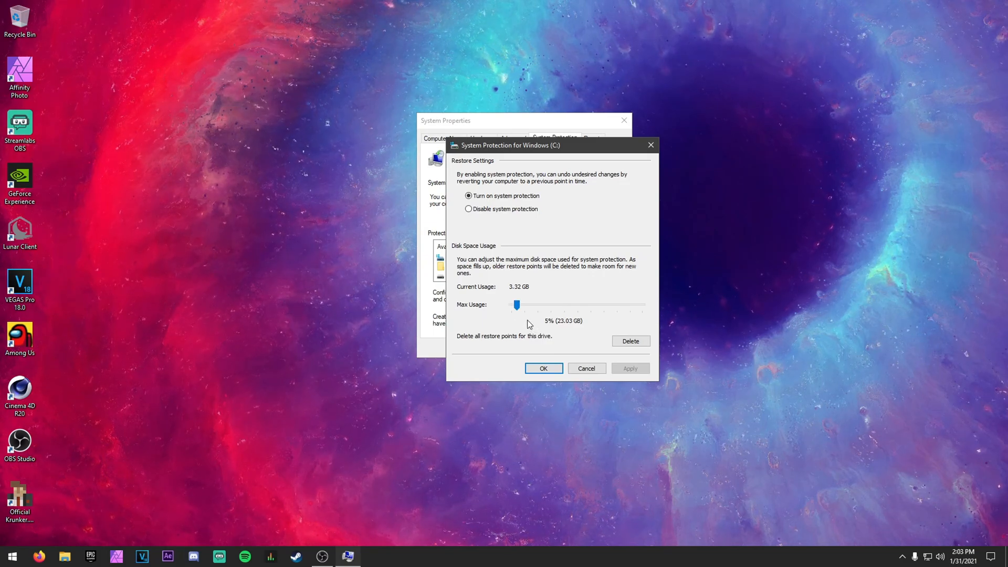
left_click(542, 367)
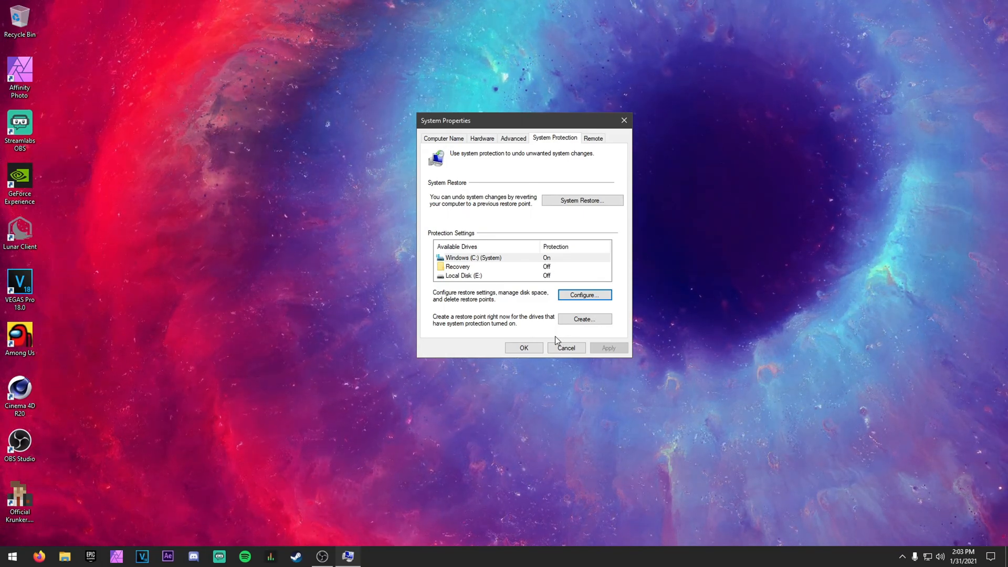
left_click(565, 347)
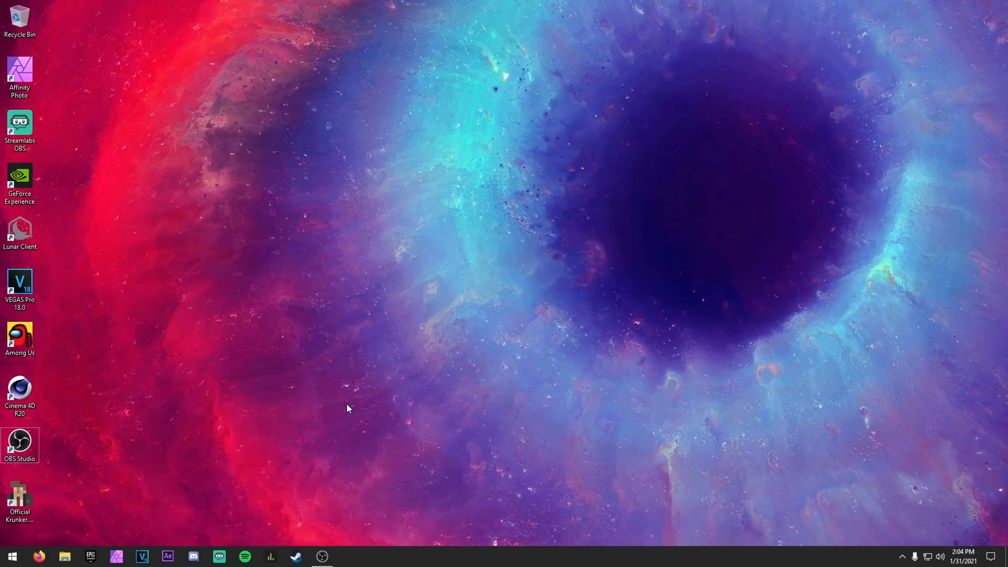